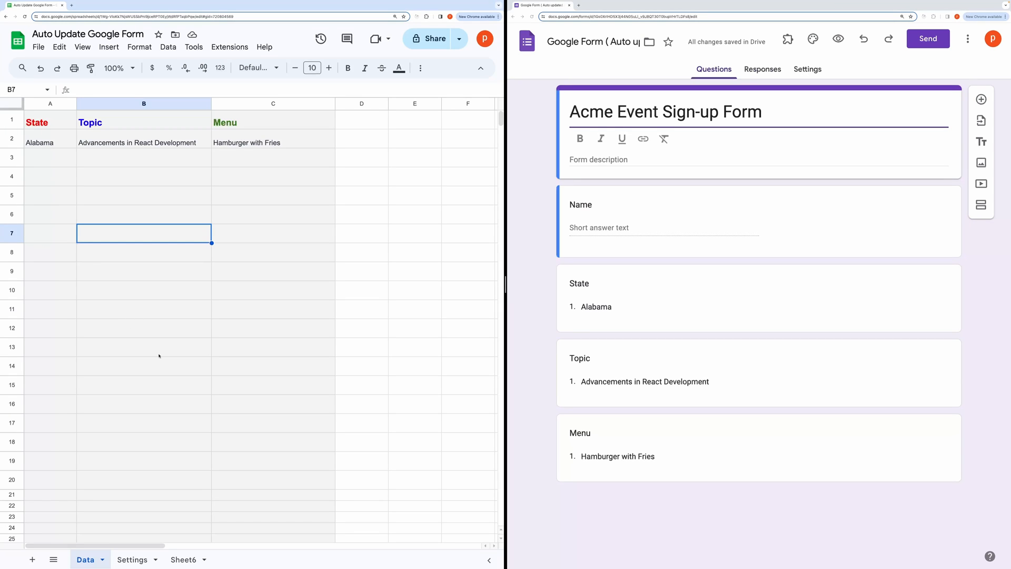
# Review the Alabama row in the Data sheet and its matching State option in the form.
pyautogui.click(144, 195)
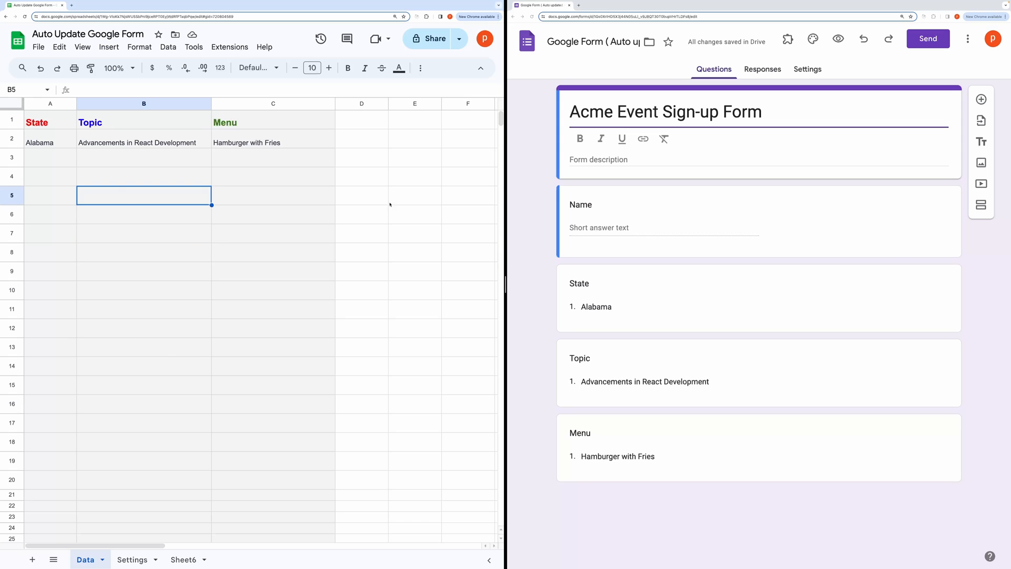
pyautogui.click(677, 297)
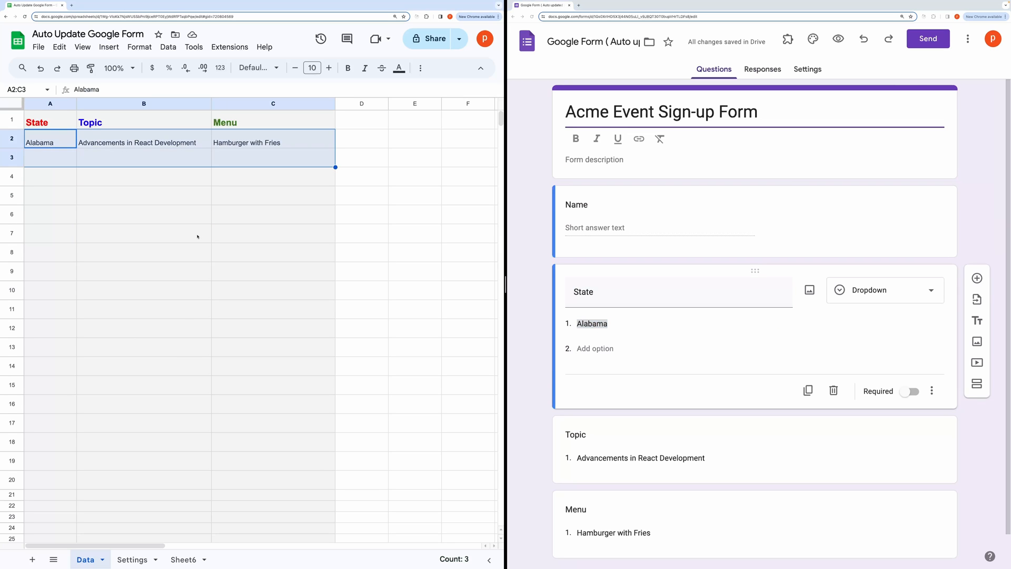
pyautogui.click(143, 233)
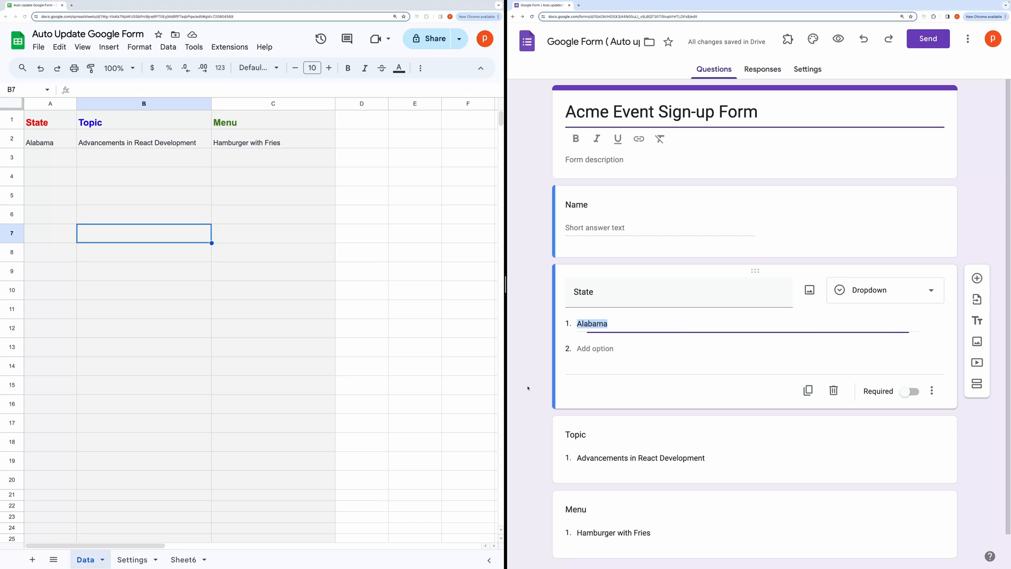
pyautogui.click(145, 309)
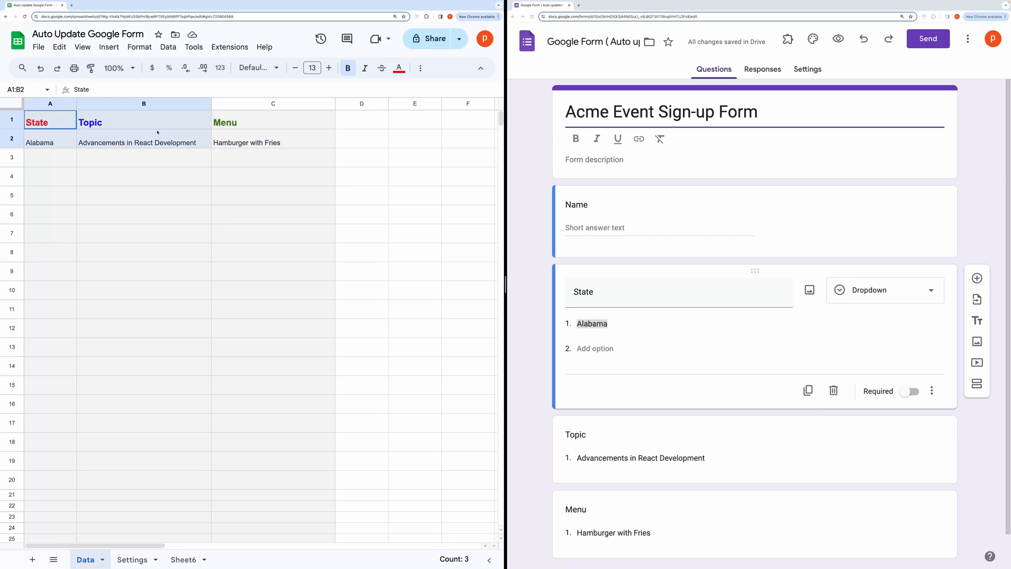
pyautogui.click(272, 157)
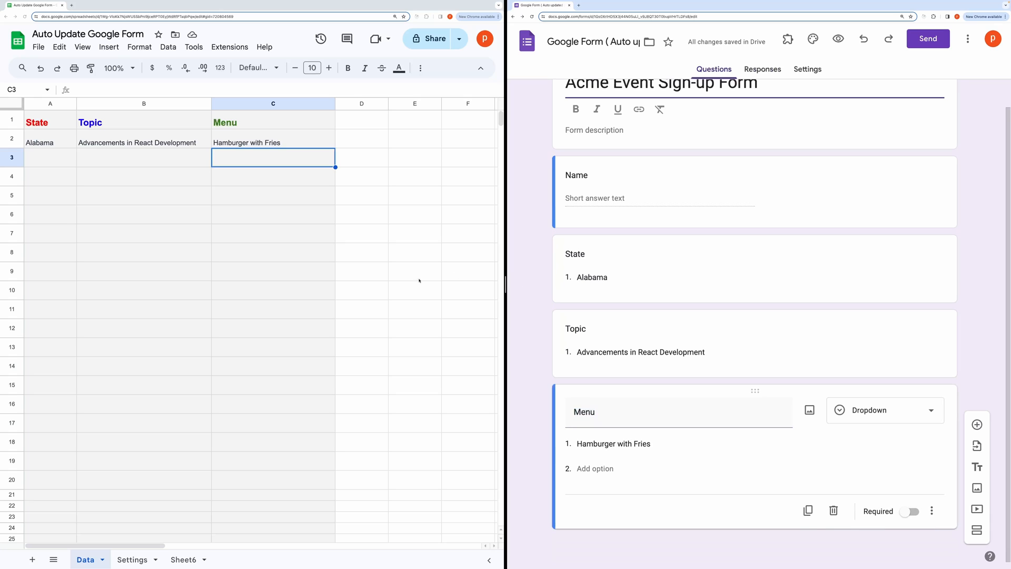
# Add Alaska and California rows below Alabama and confirm the form dropdowns list all three.
pyautogui.click(50, 157)
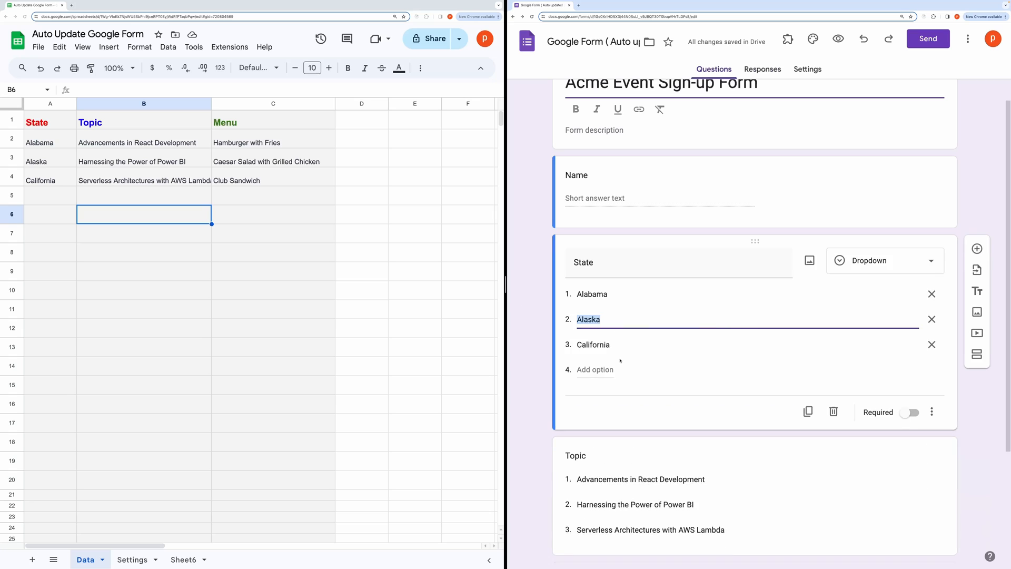
pyautogui.scroll(-3)
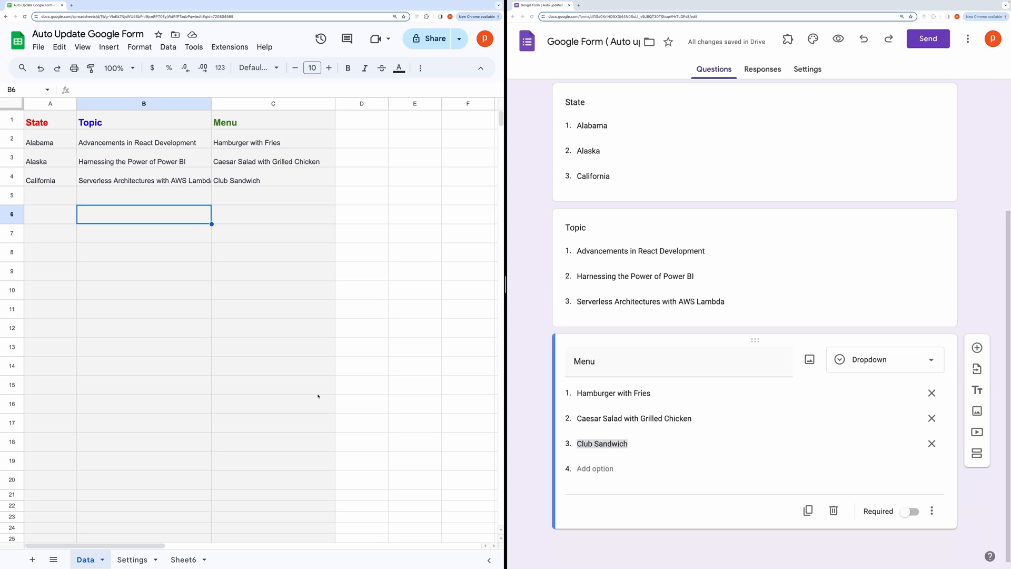
pyautogui.scroll(3)
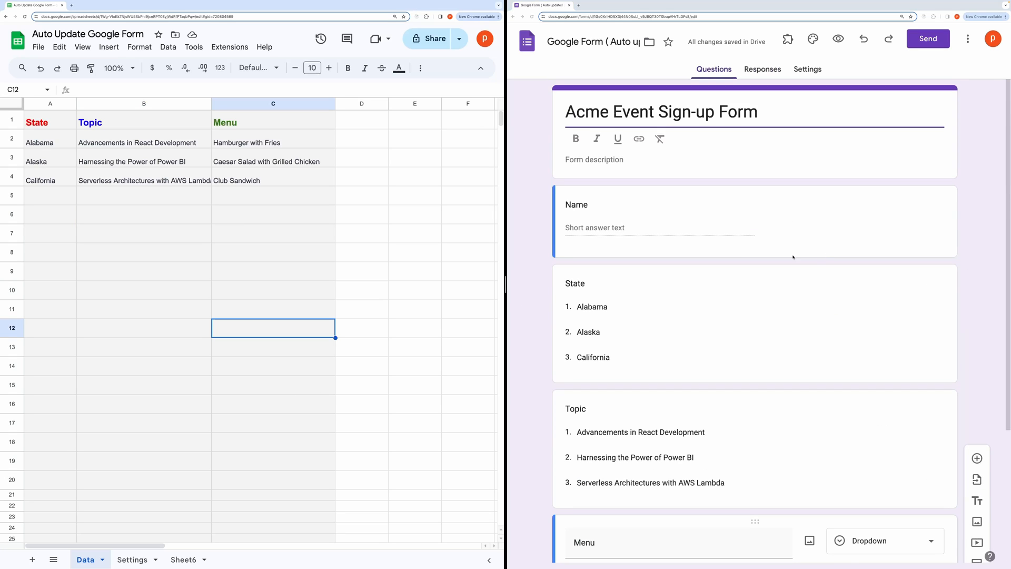
pyautogui.click(144, 252)
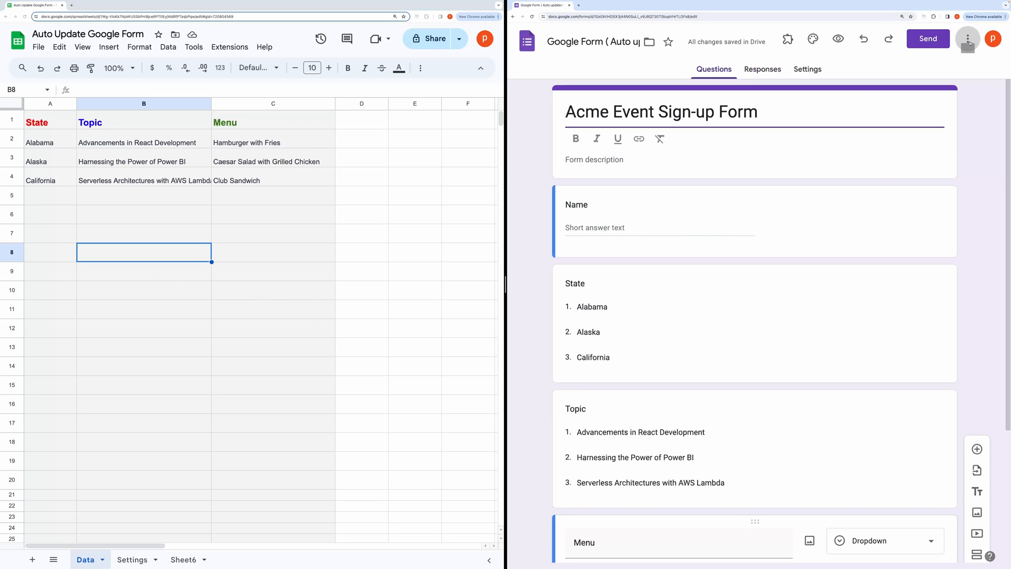
# Duplicate the Acme Event Sign-up Form via Make a copy, producing 'Copy of Google Form'.
pyautogui.click(967, 39)
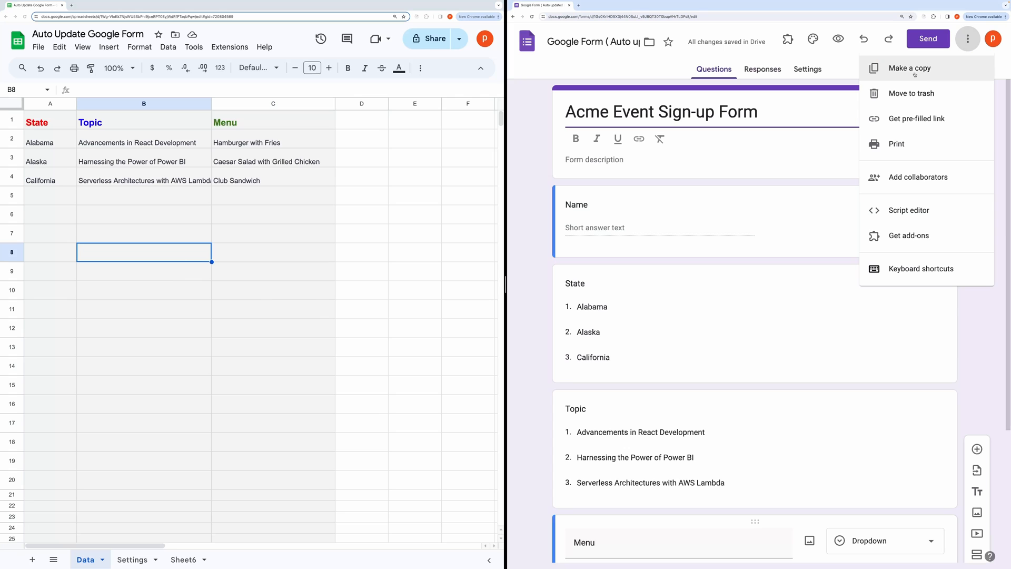
pyautogui.click(909, 68)
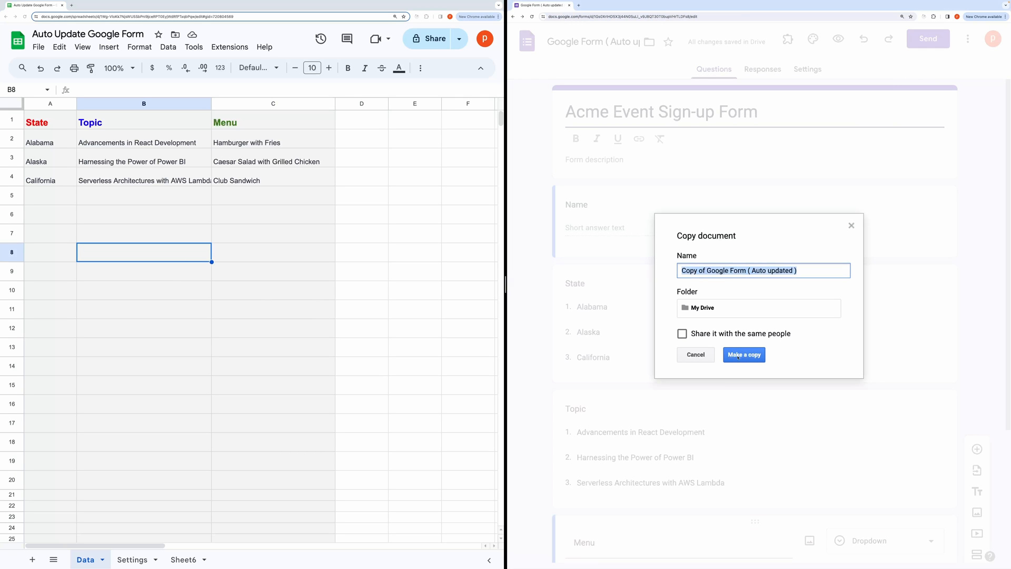
pyautogui.click(744, 354)
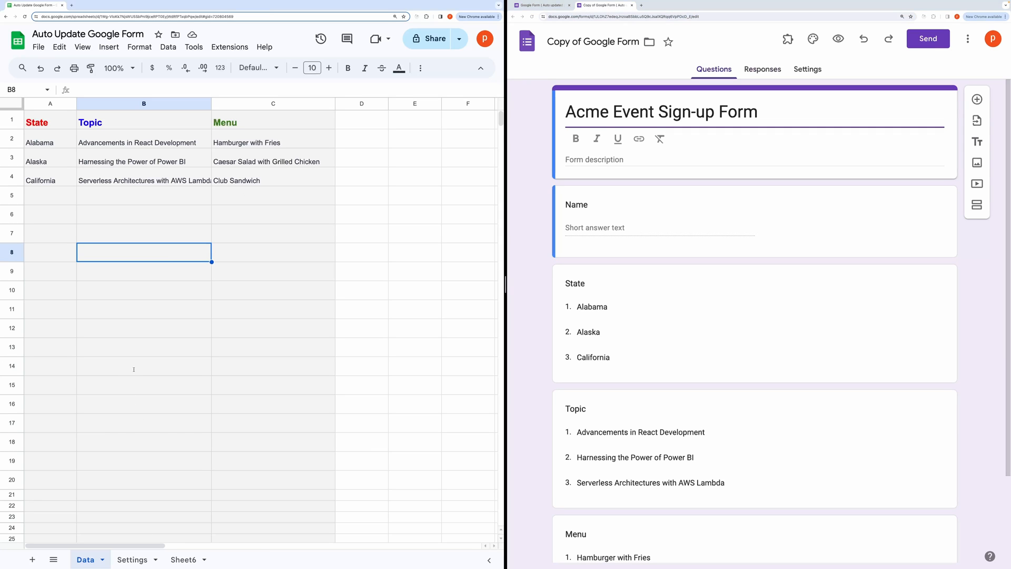
# Duplicate the Auto Update Google Form spreadsheet with its script via File > Make a copy.
pyautogui.click(361, 291)
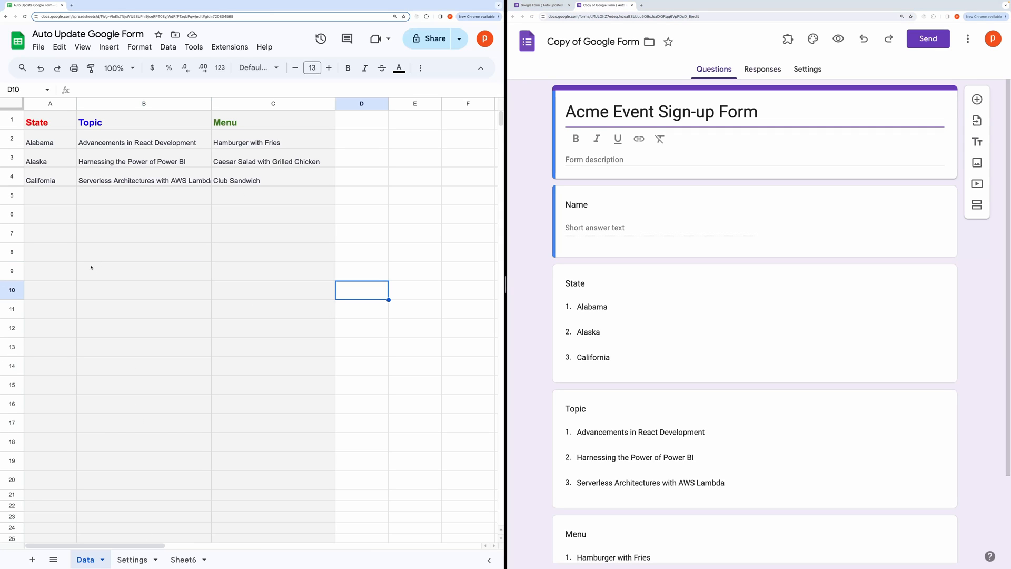
pyautogui.click(38, 46)
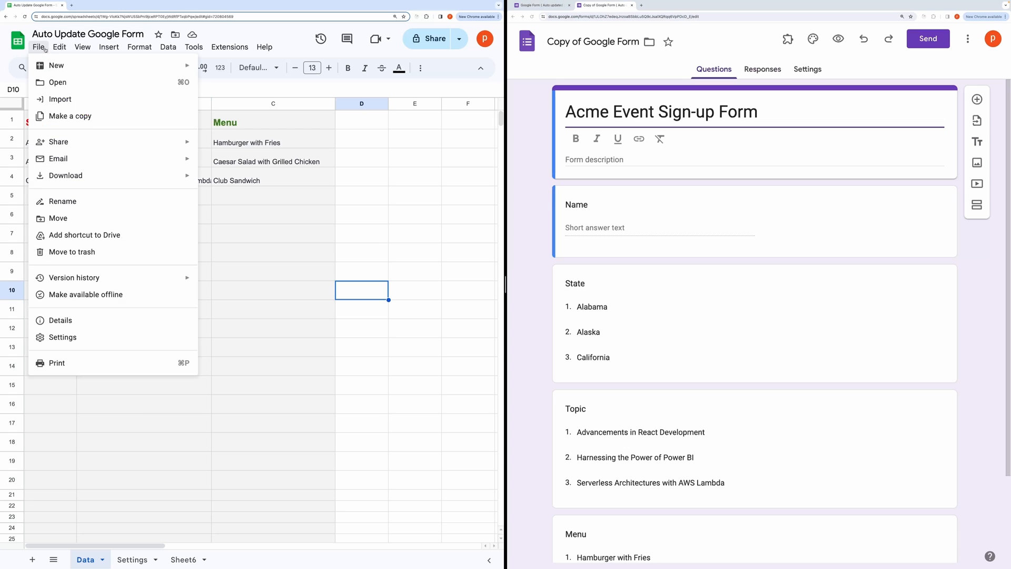
pyautogui.click(69, 116)
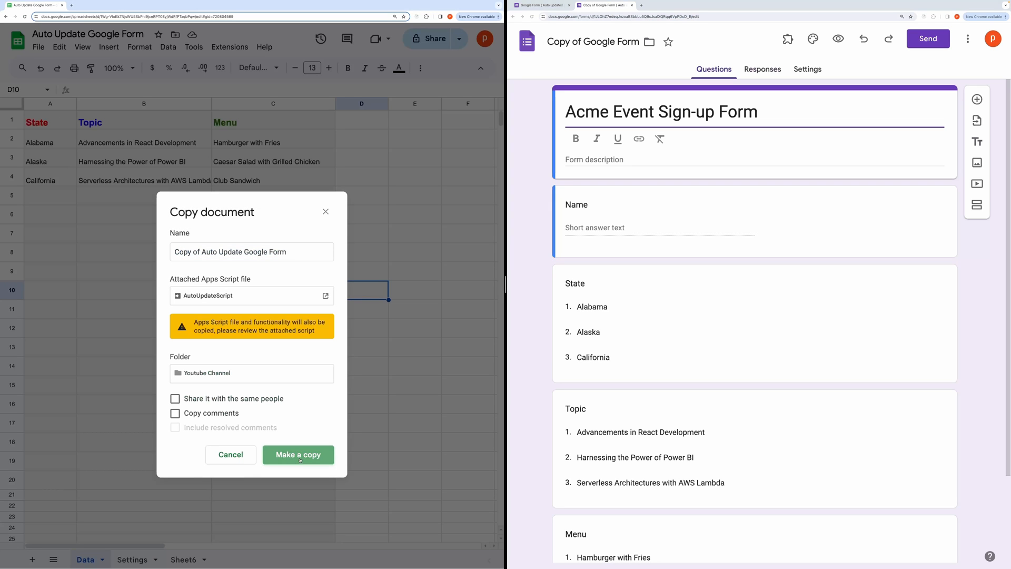
pyautogui.click(298, 455)
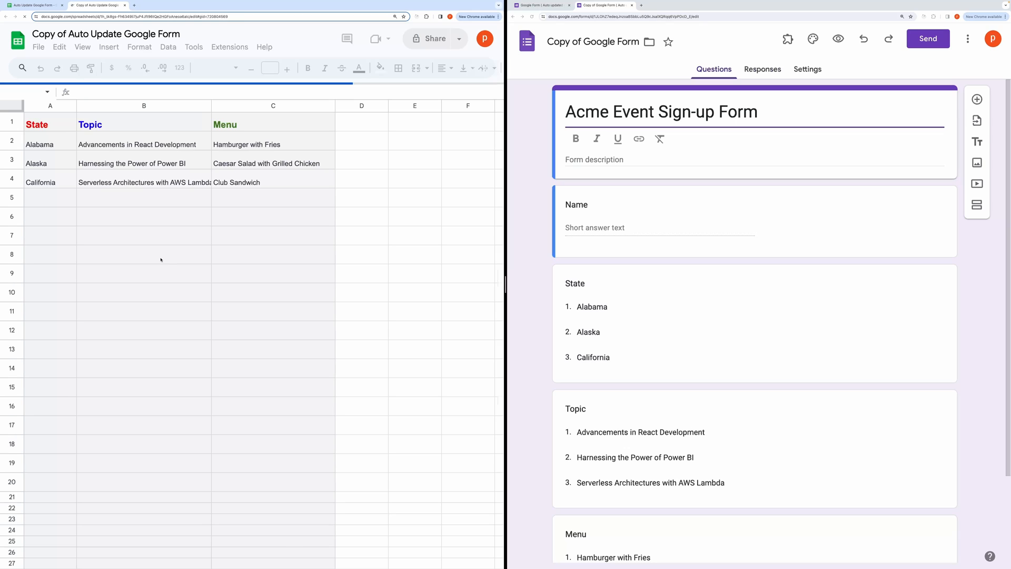
pyautogui.click(49, 122)
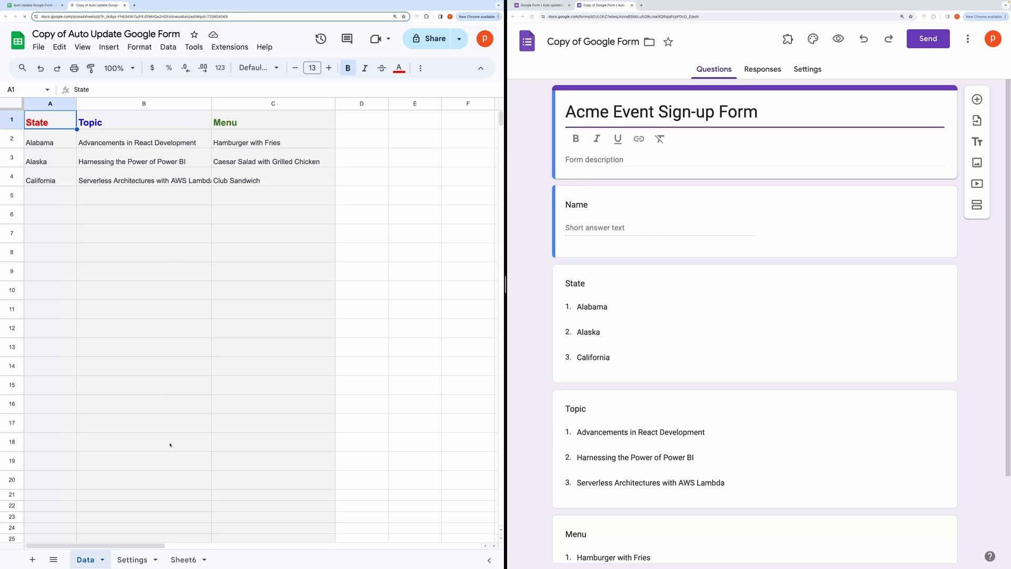
# Check the copied form URL in Settings B1, run Setup, and allow the script account access.
pyautogui.click(133, 560)
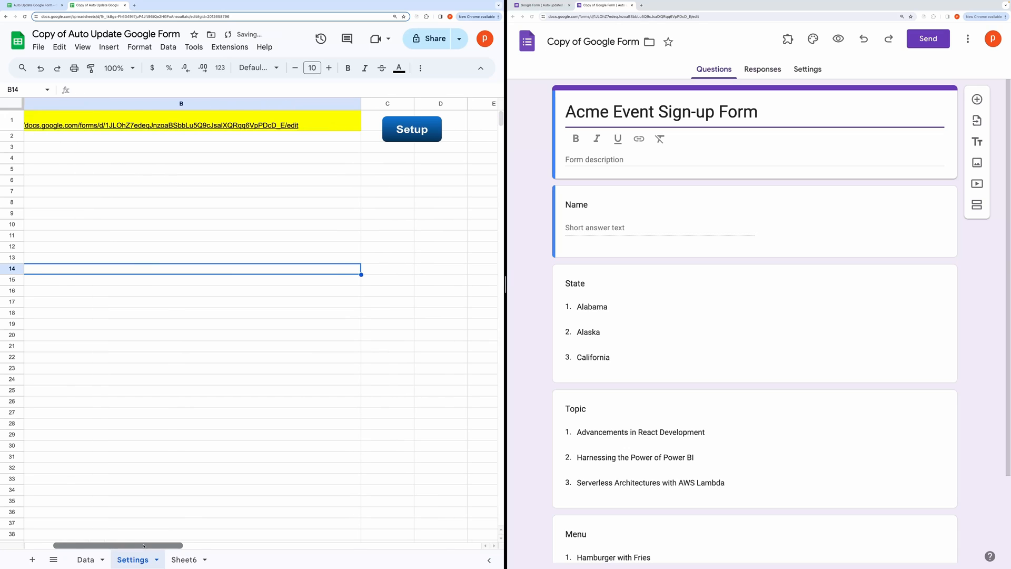
pyautogui.click(181, 235)
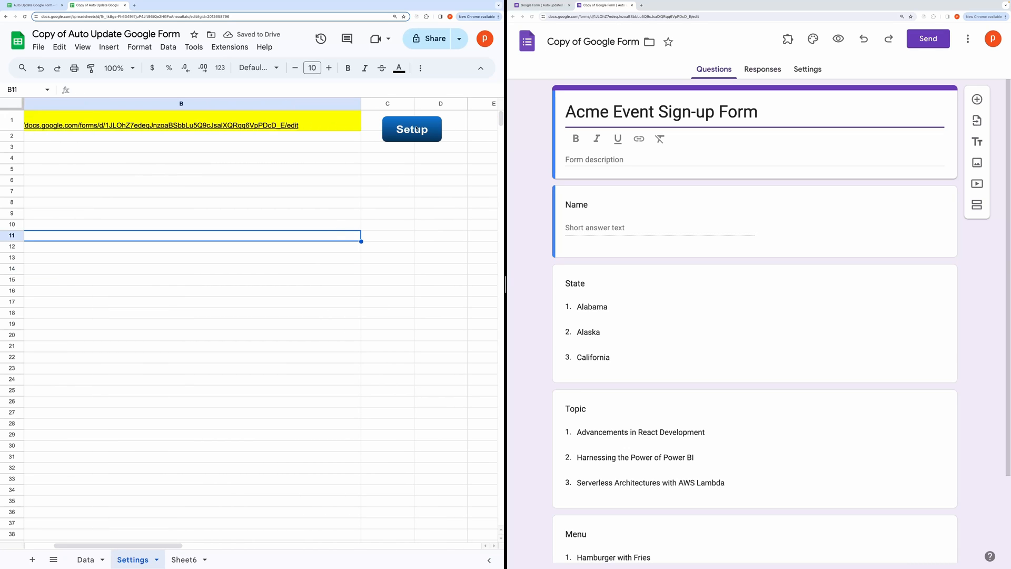
pyautogui.click(412, 129)
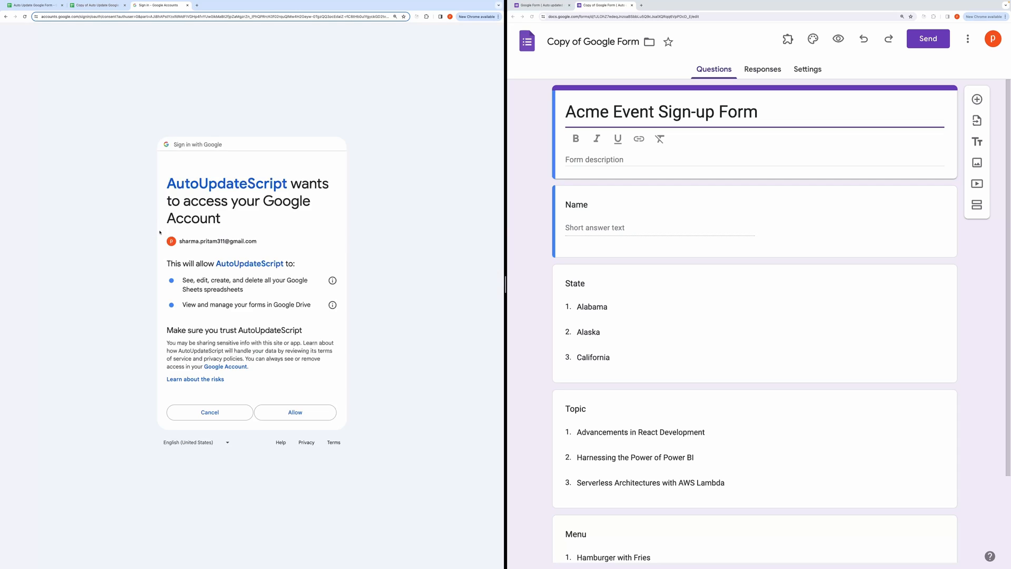
pyautogui.click(295, 412)
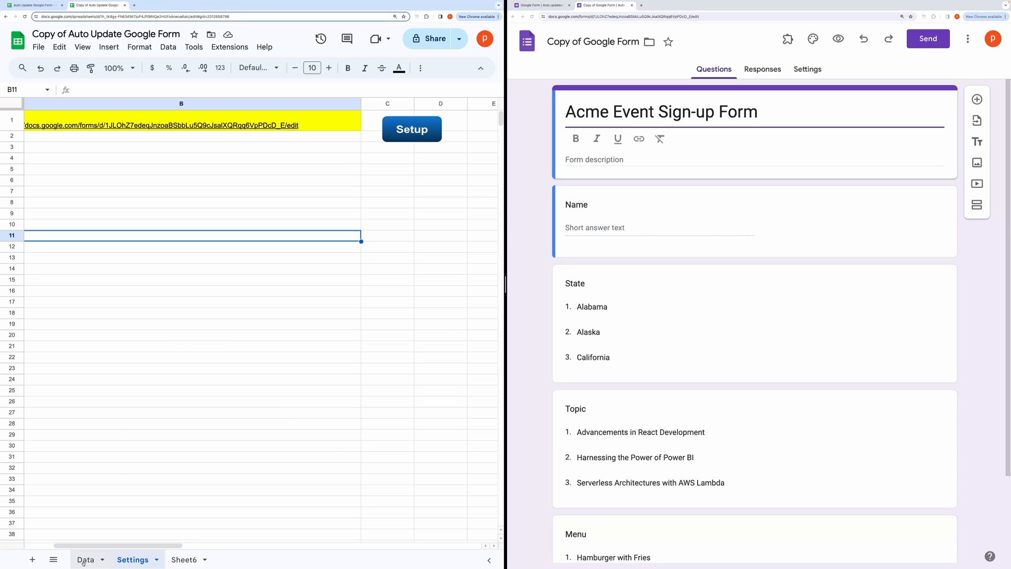
# Dismiss the signed-in account notice in AutoUpdateScript and head to its Triggers page.
pyautogui.click(230, 46)
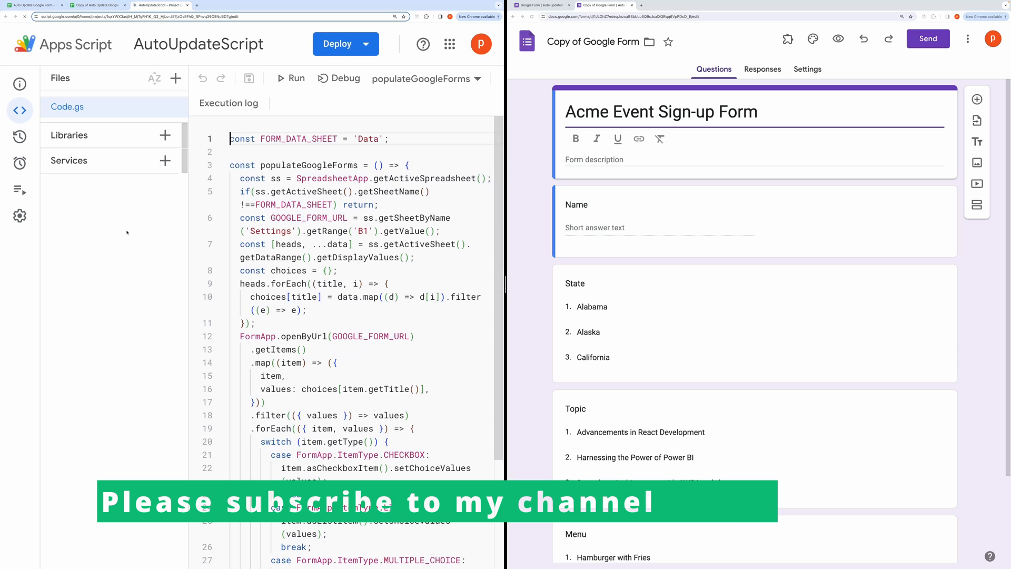
pyautogui.click(480, 44)
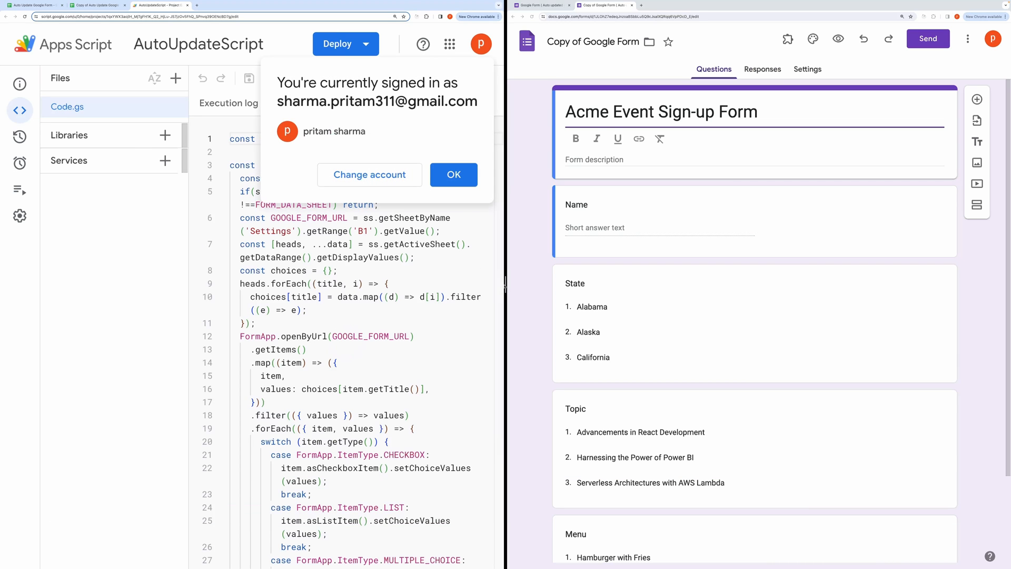
pyautogui.click(453, 173)
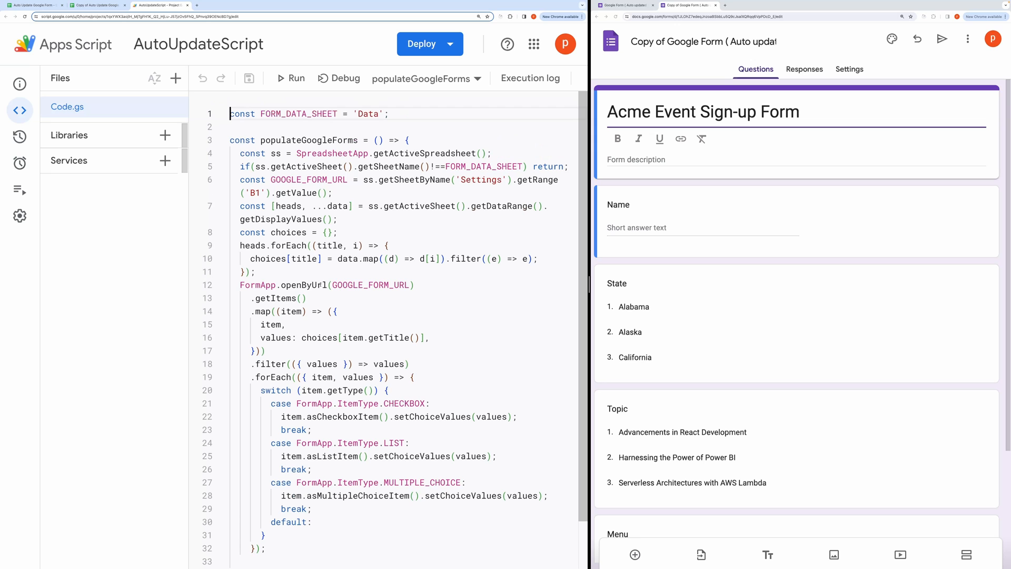
pyautogui.click(19, 165)
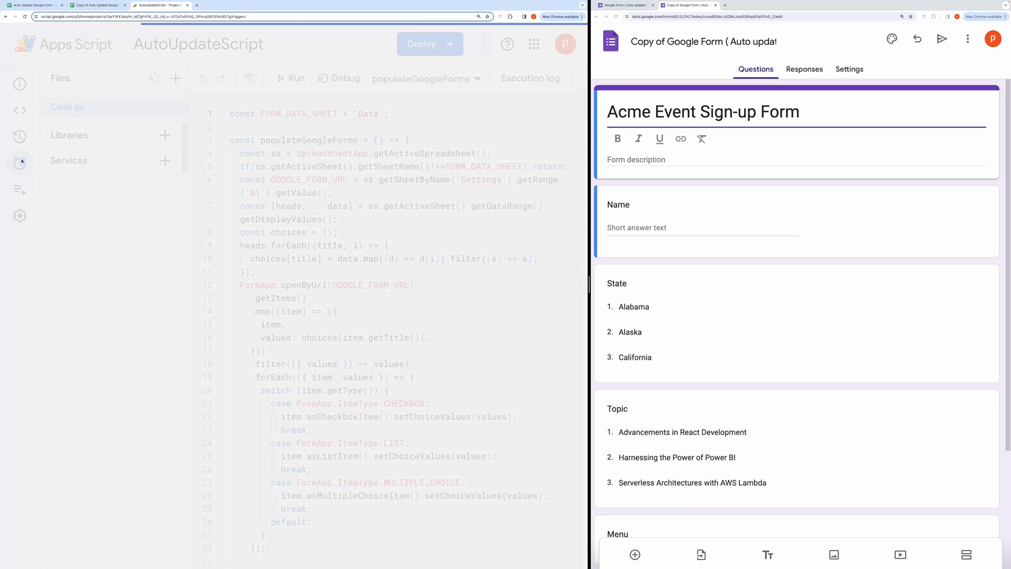
# Create a trigger running populateGoogleForms from the spreadsheet on the On edit event.
pyautogui.click(19, 164)
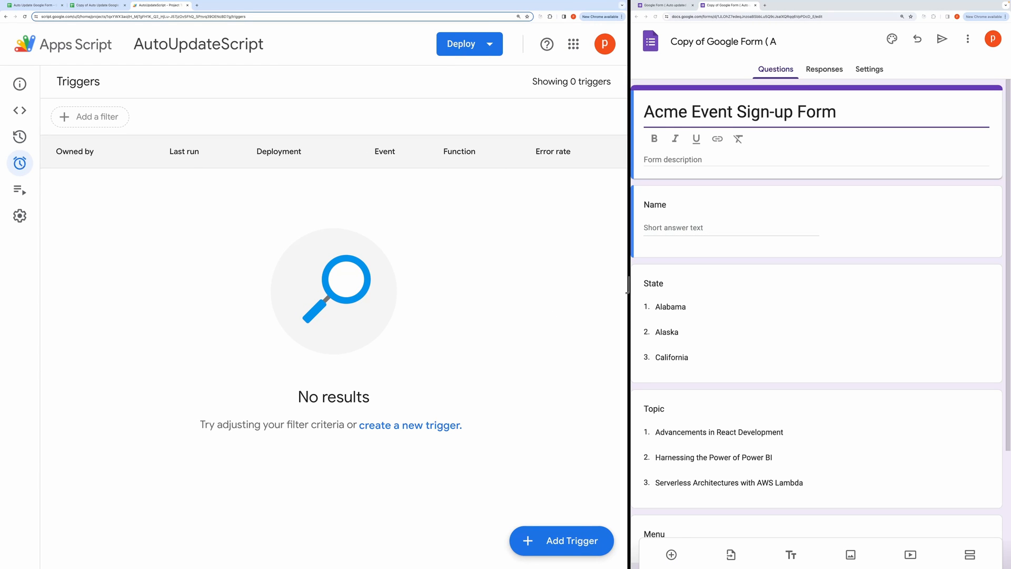
pyautogui.click(560, 540)
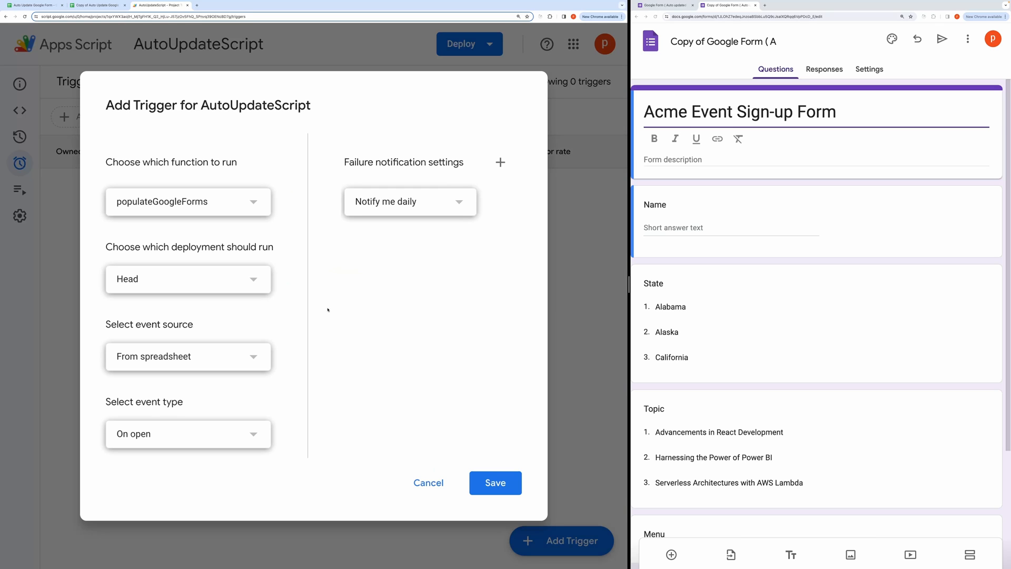
pyautogui.click(187, 433)
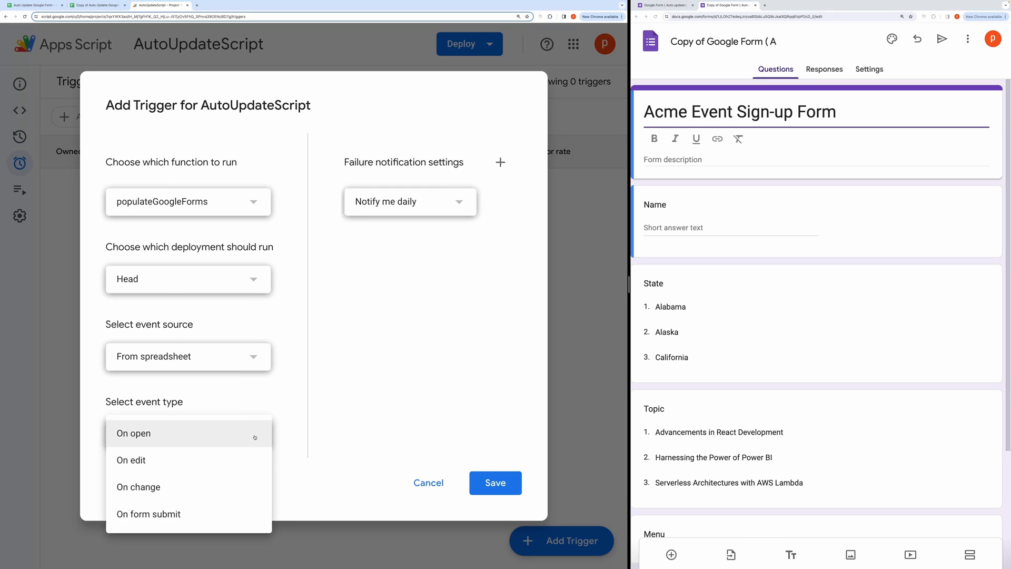
pyautogui.click(131, 461)
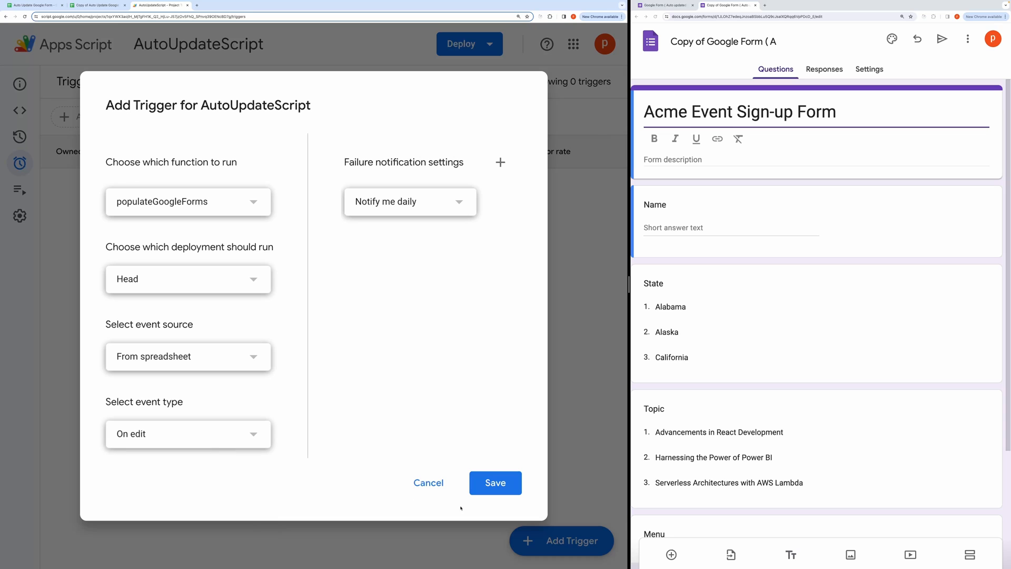
pyautogui.moveTo(507, 455)
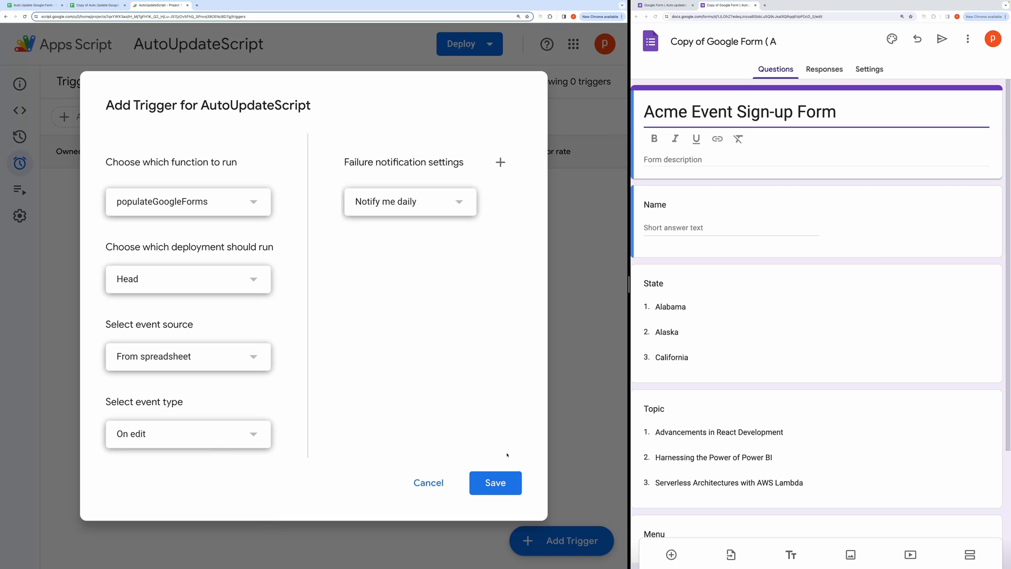
pyautogui.click(496, 483)
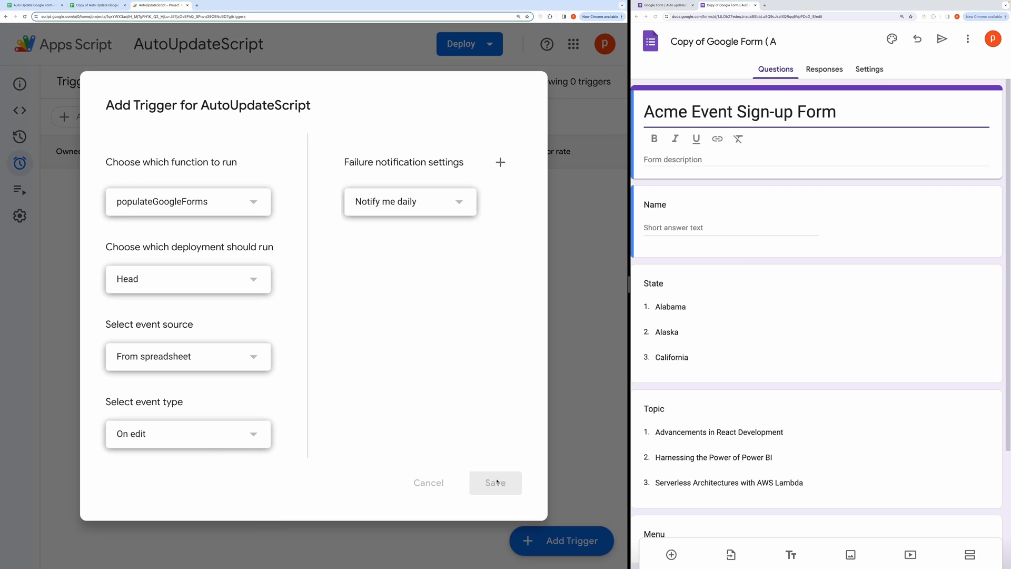
# Save the On edit trigger and authorize the script's Sheets and Forms access for the account.
pyautogui.click(495, 482)
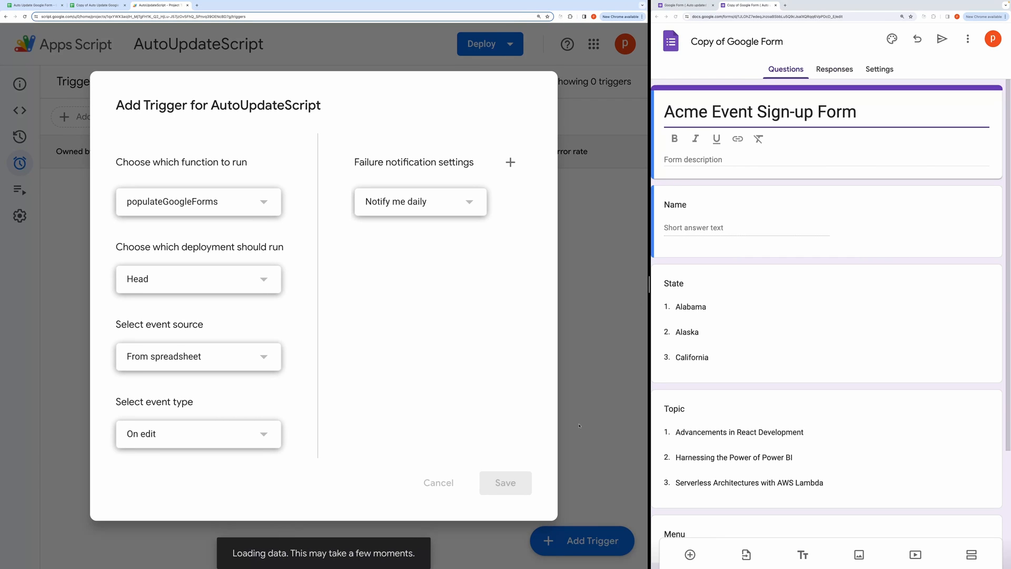
pyautogui.click(505, 482)
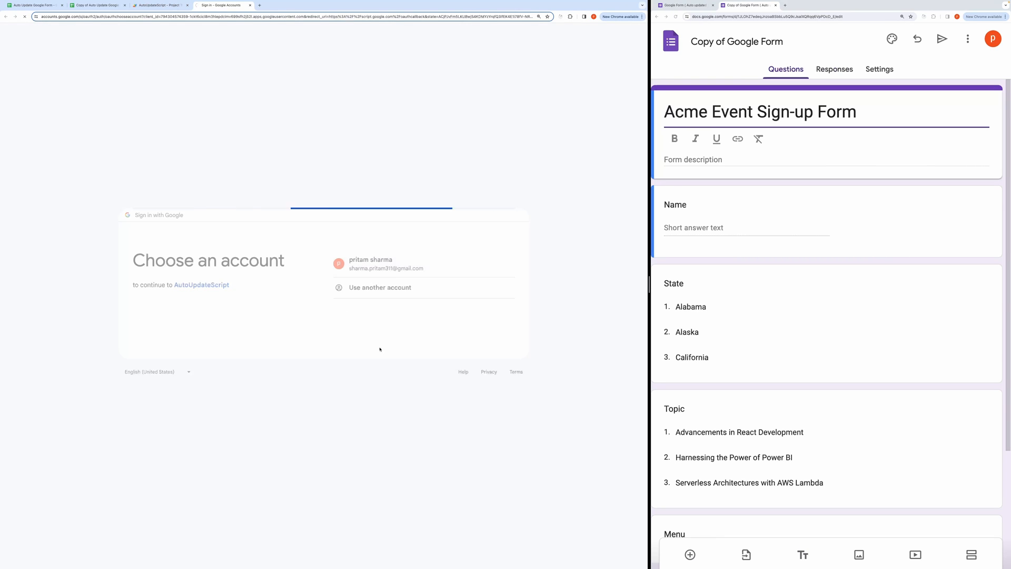
pyautogui.click(369, 264)
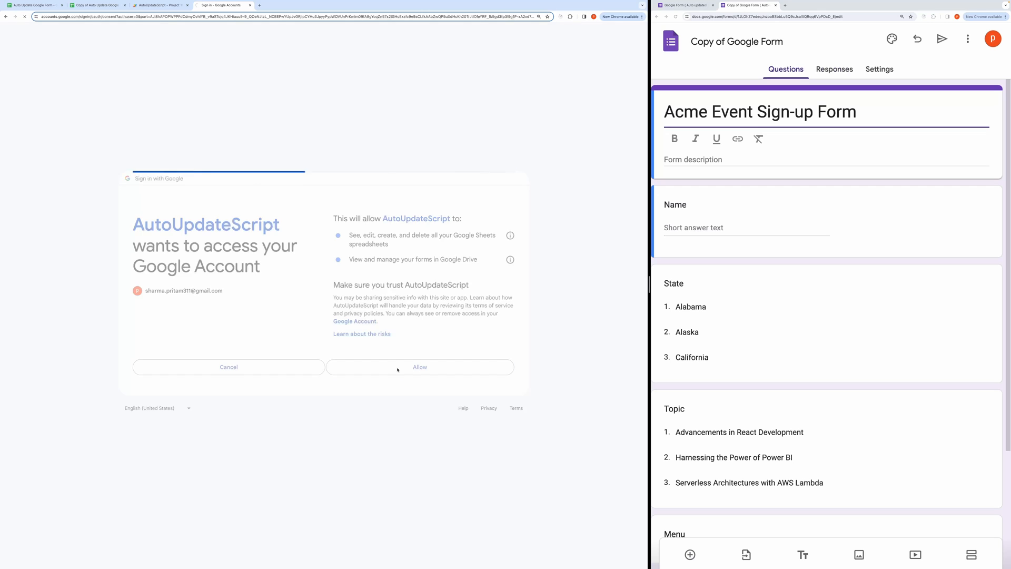
pyautogui.click(419, 366)
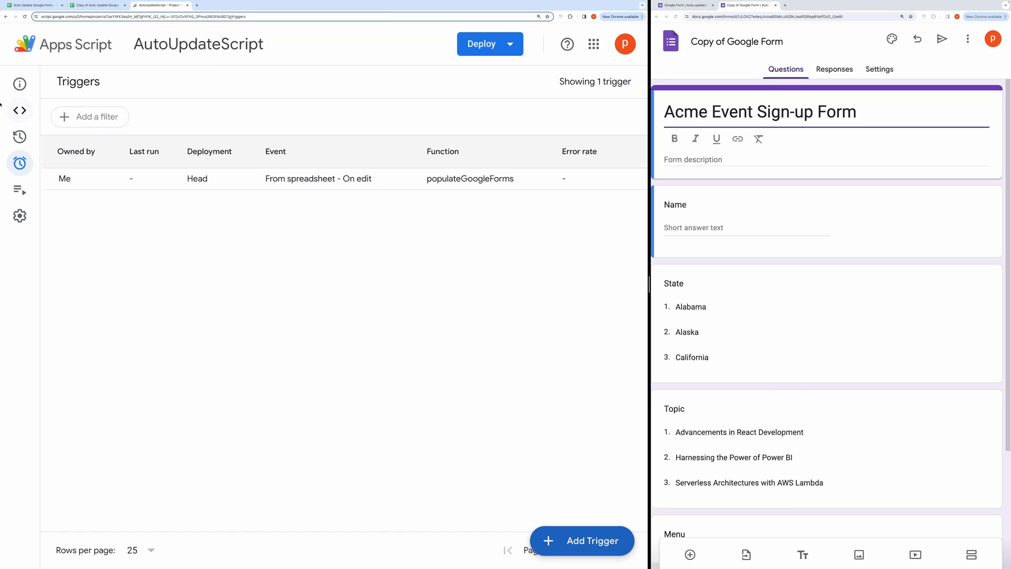
pyautogui.click(582, 540)
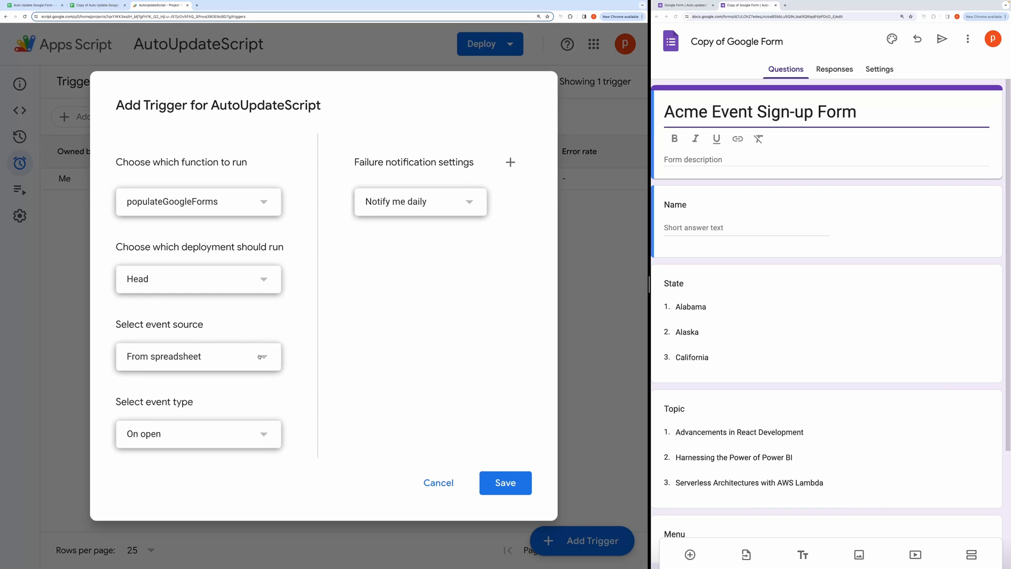
# Add a second populateGoogleForms trigger on the On change event and return to the spreadsheet.
pyautogui.click(198, 433)
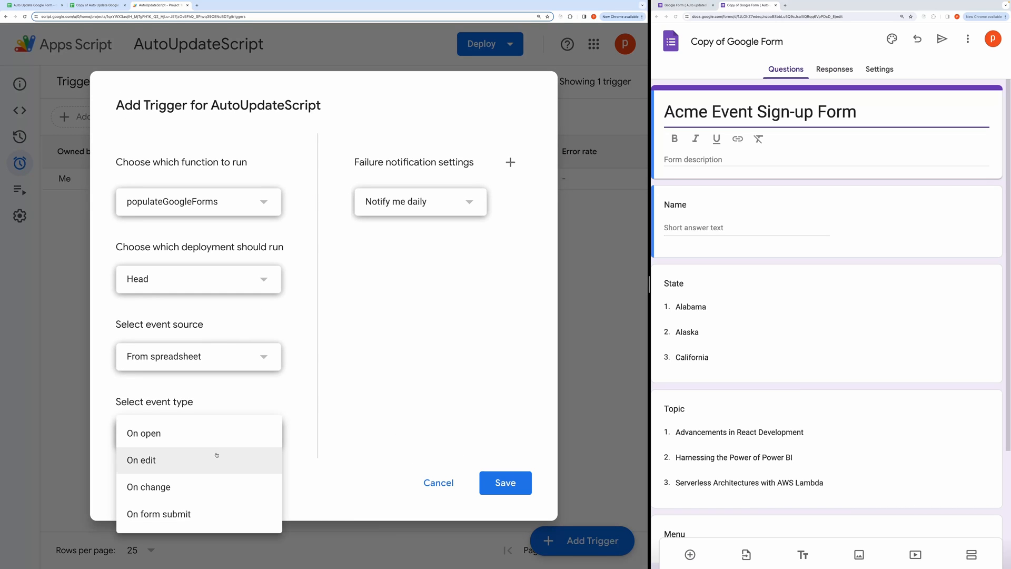
pyautogui.click(148, 486)
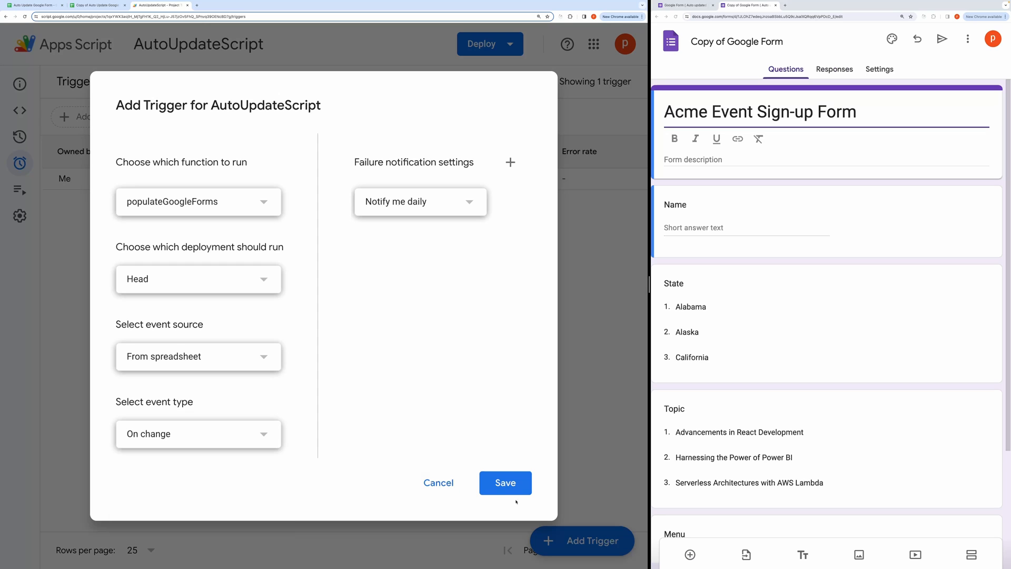
pyautogui.click(504, 482)
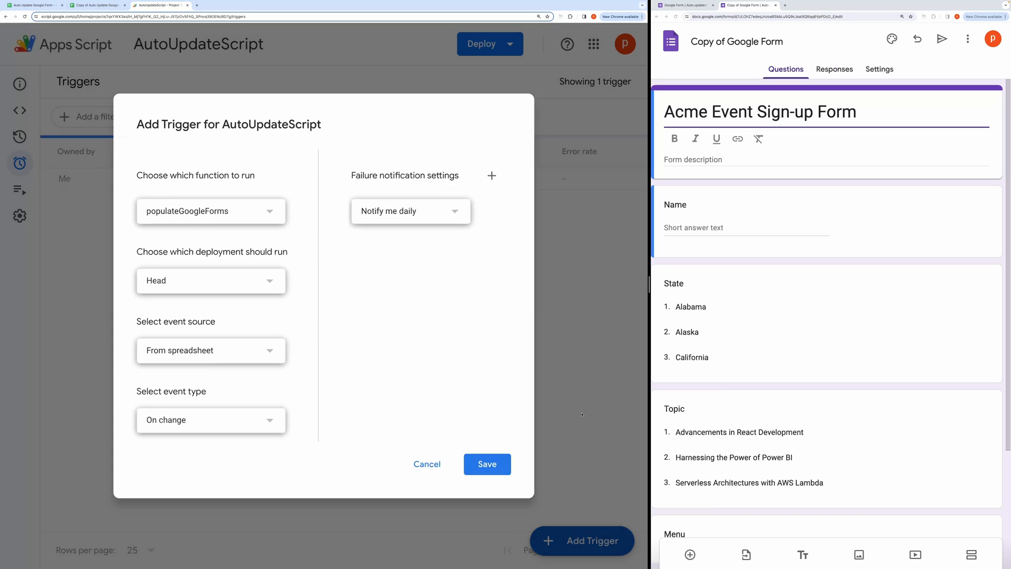
pyautogui.click(487, 463)
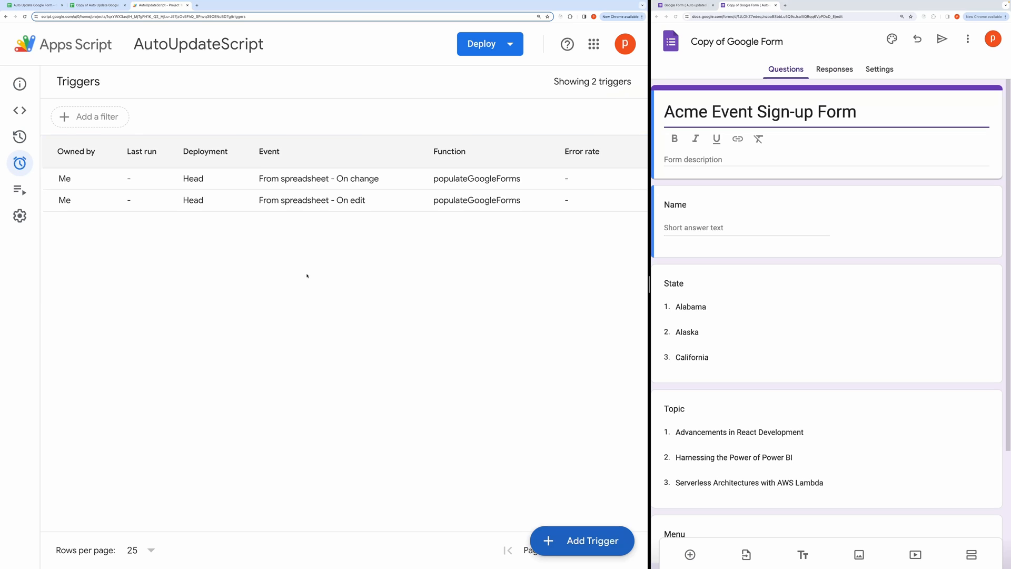
pyautogui.click(97, 5)
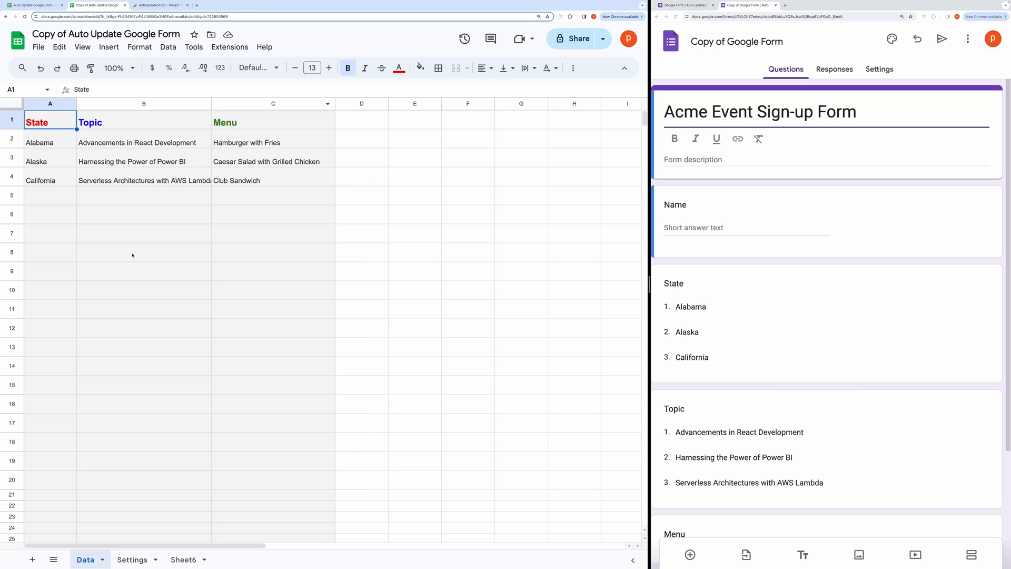
# Copy the Colorado–Georgia rows from Sheet6 into the Data sheet starting at A5.
pyautogui.click(273, 214)
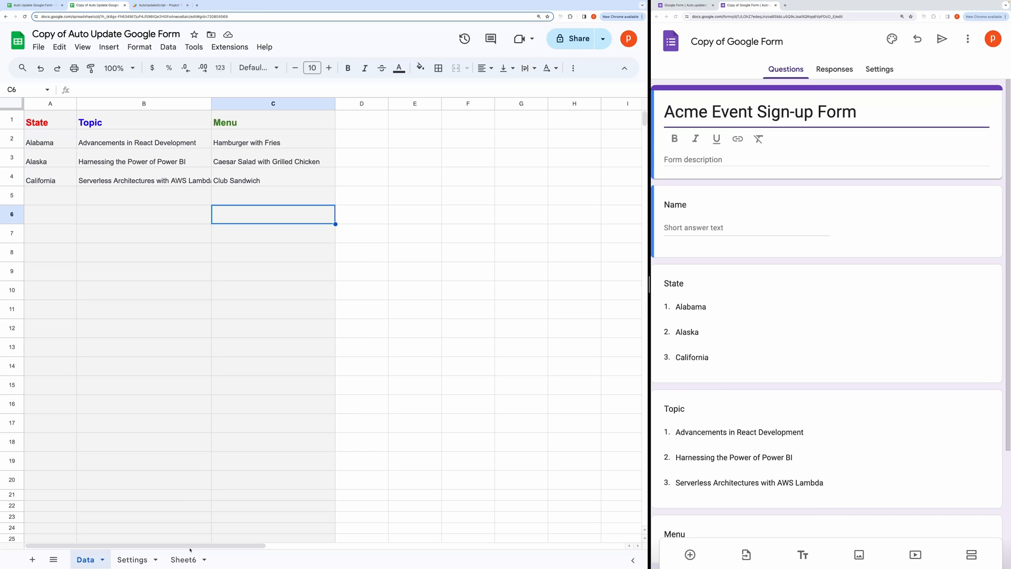
pyautogui.click(183, 559)
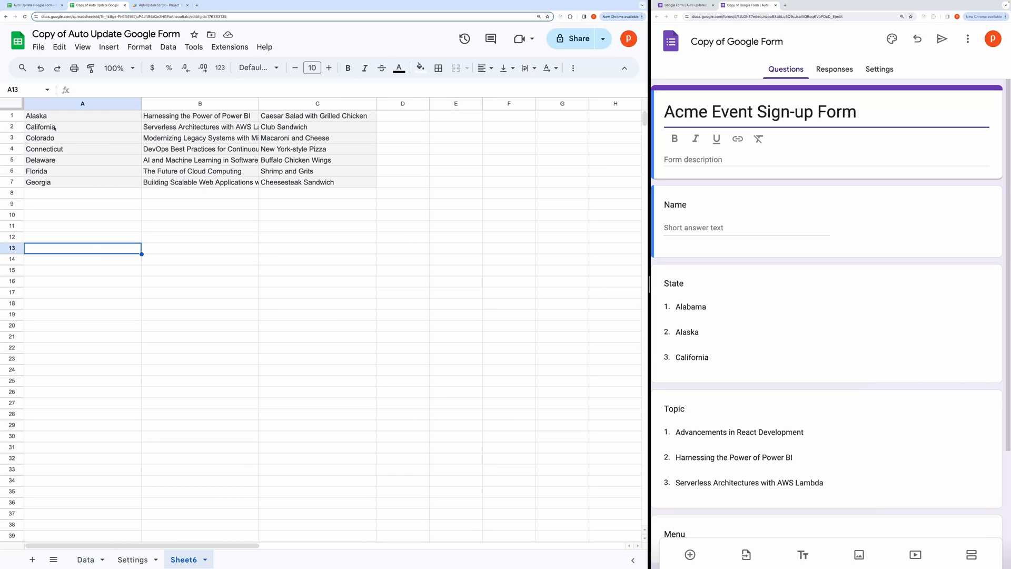
pyautogui.moveTo(40, 137); pyautogui.dragTo(283, 182)
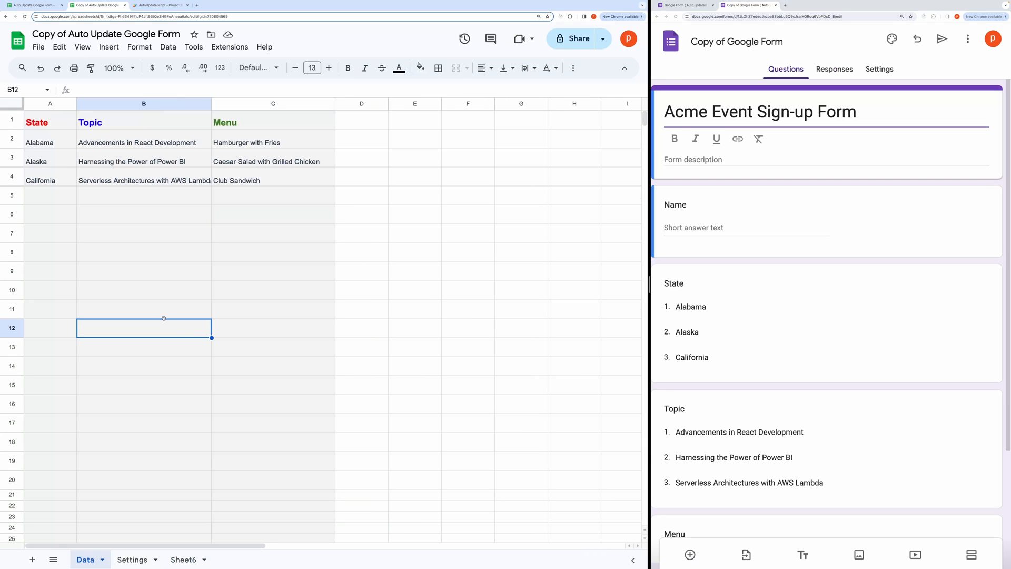
pyautogui.click(50, 196)
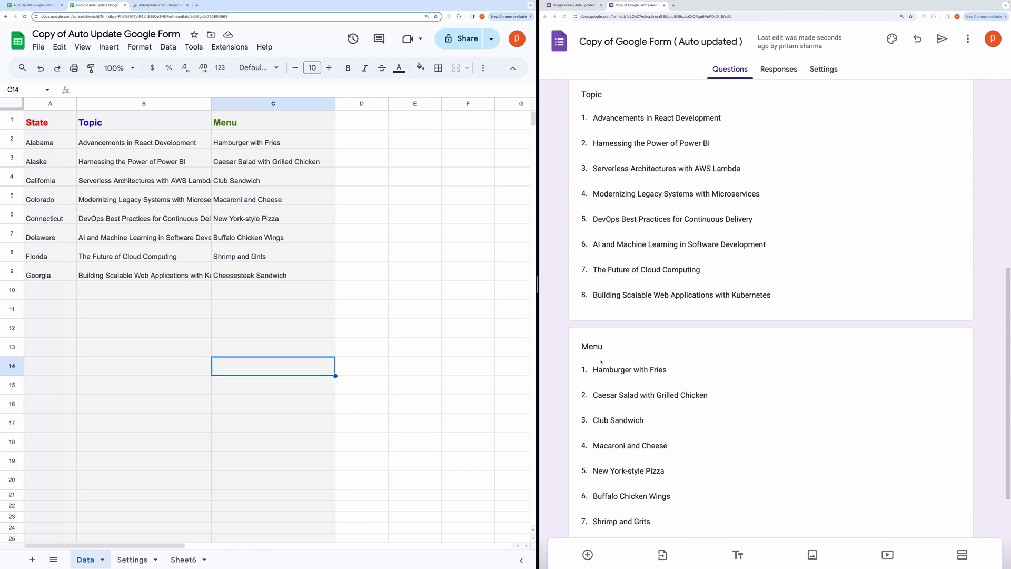
pyautogui.scroll(-3)
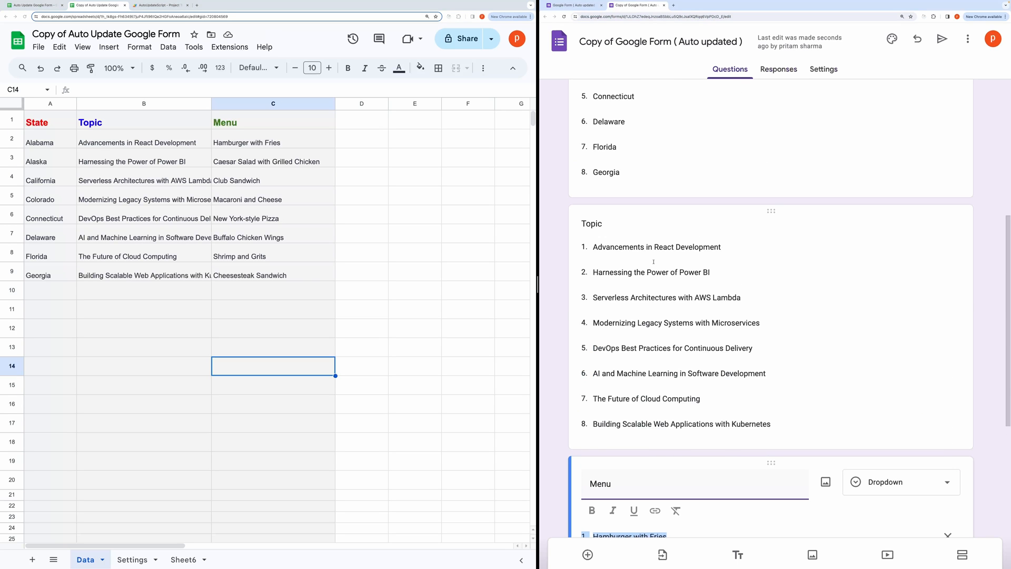
pyautogui.scroll(3)
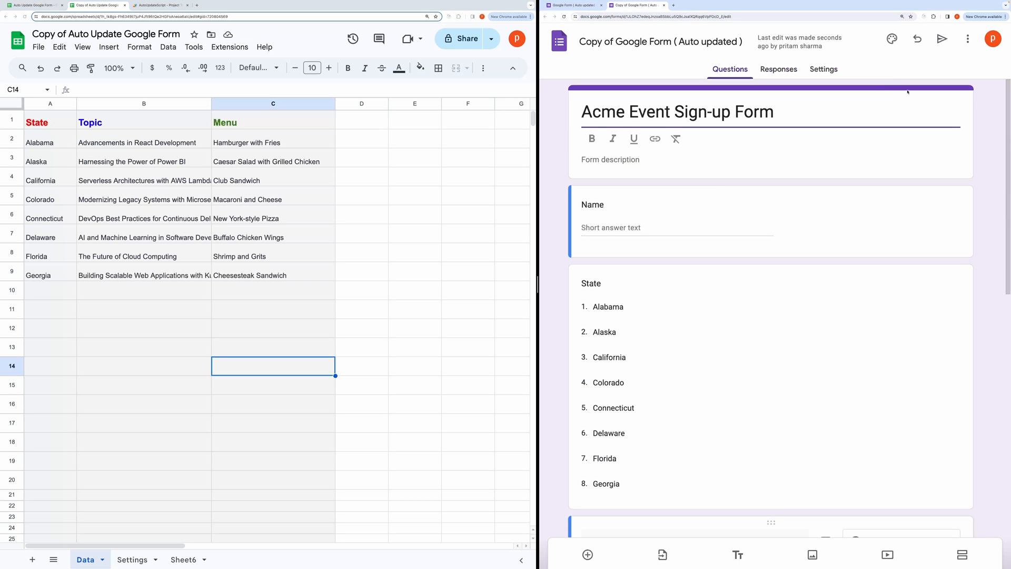
# Preview the live form to confirm Topic offers all eight choices, then return to AutoUpdateScript.
pyautogui.click(967, 39)
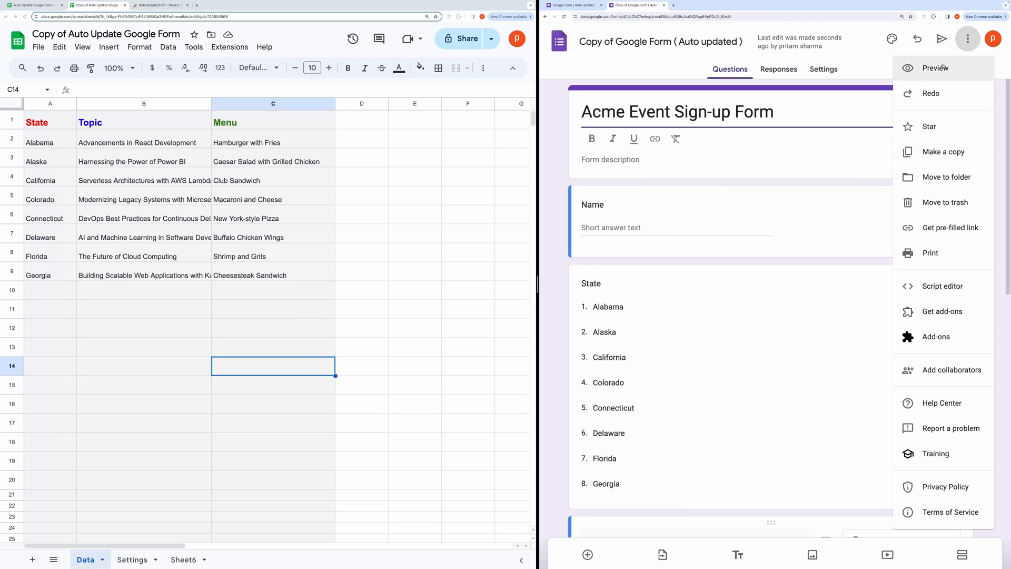
pyautogui.click(935, 67)
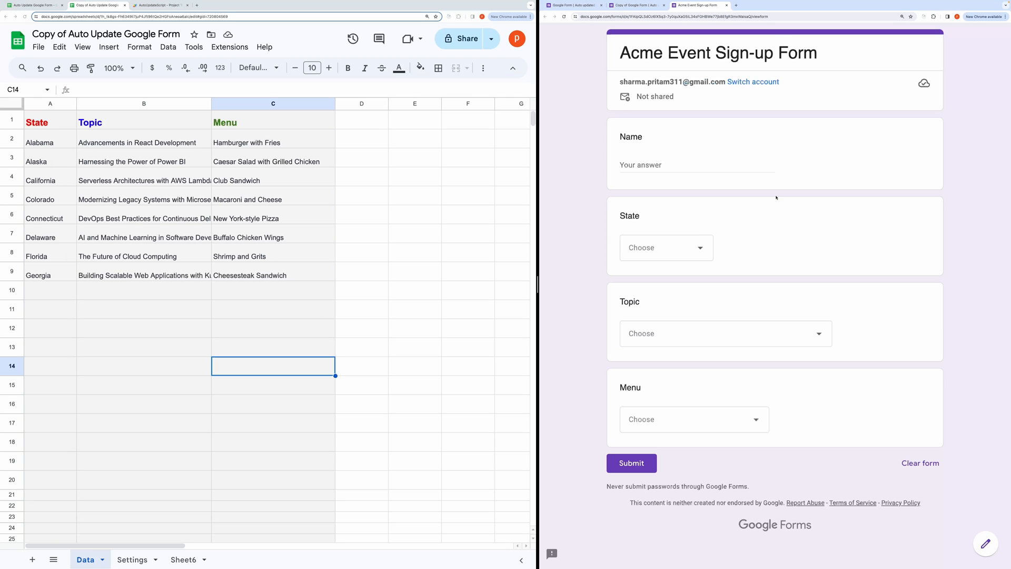
pyautogui.click(666, 246)
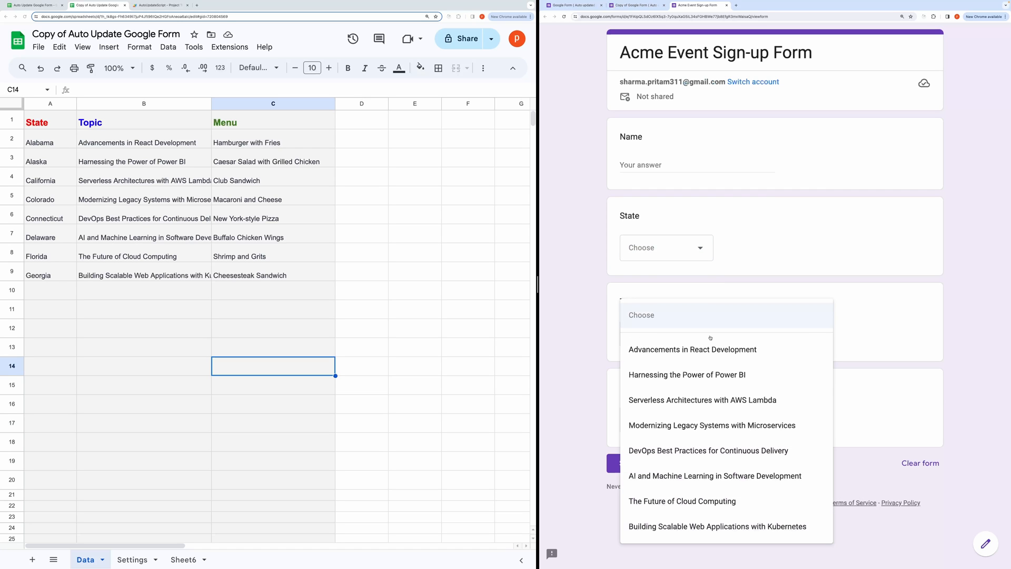
pyautogui.click(713, 295)
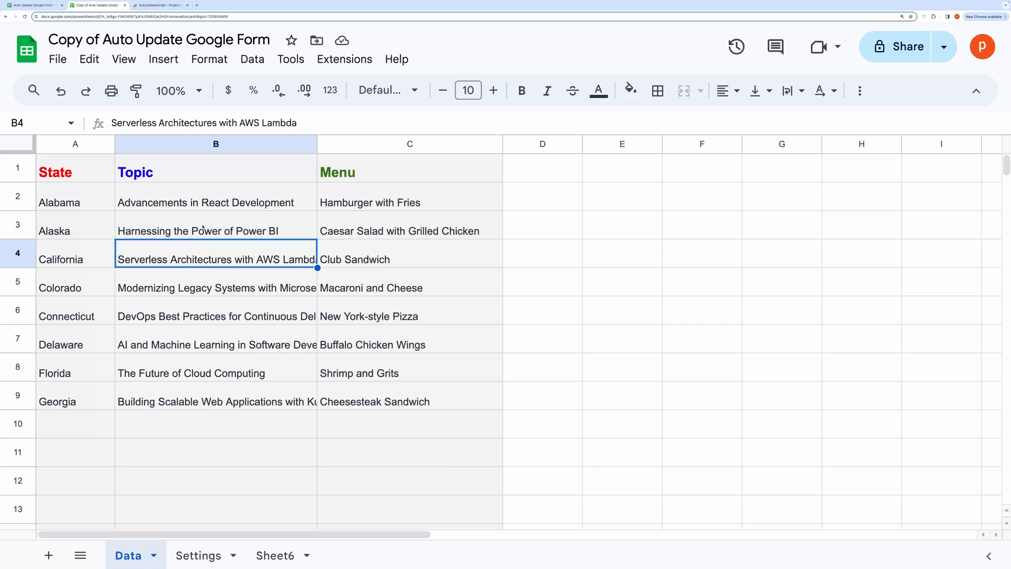
pyautogui.click(158, 5)
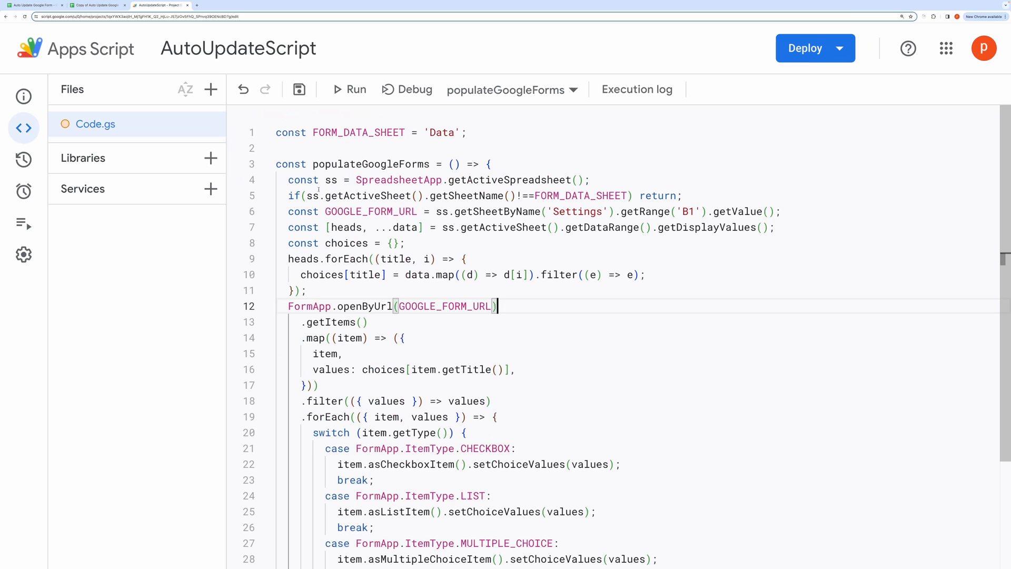
pyautogui.scroll(-3)
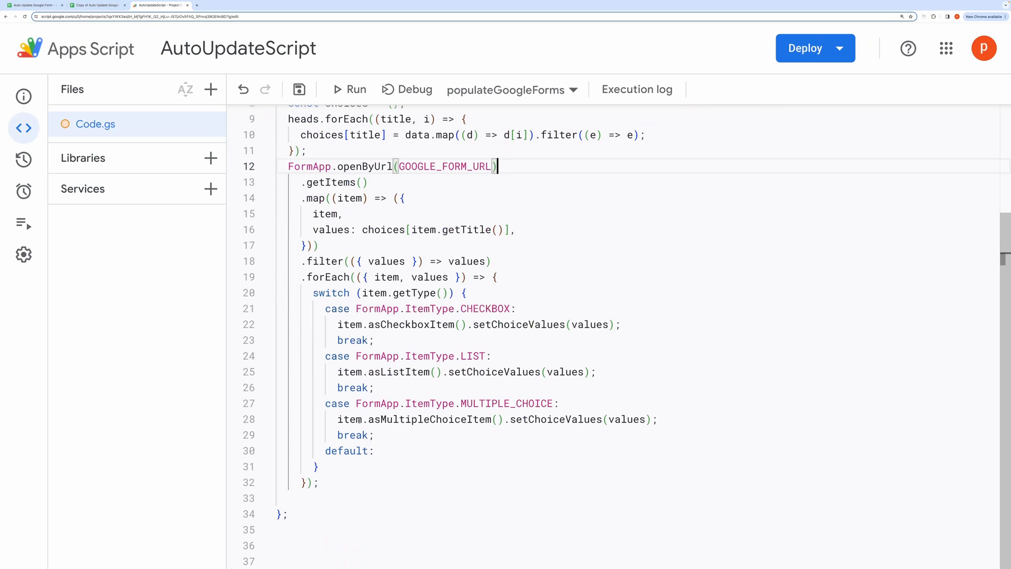
pyautogui.scroll(3)
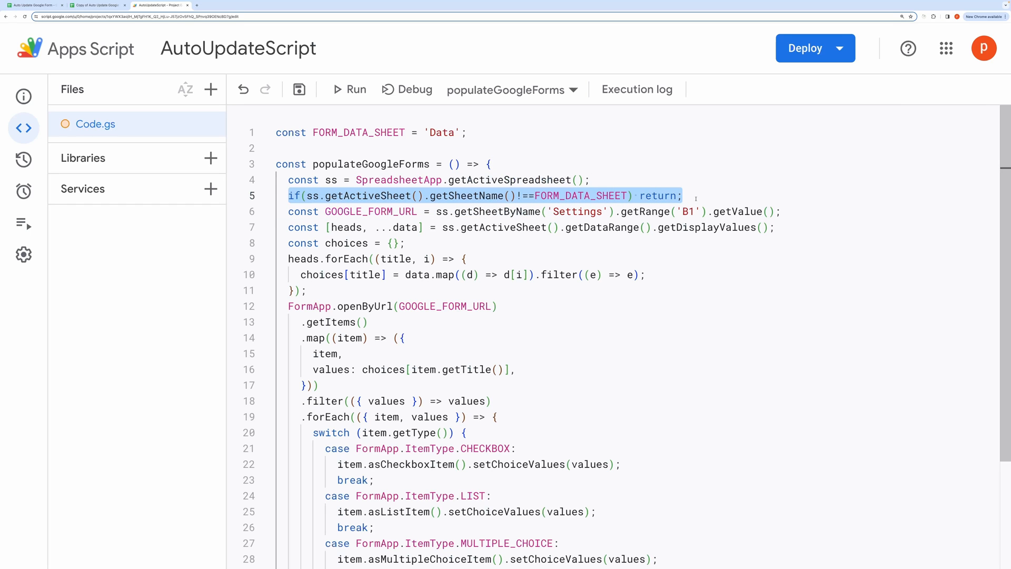
pyautogui.click(682, 196)
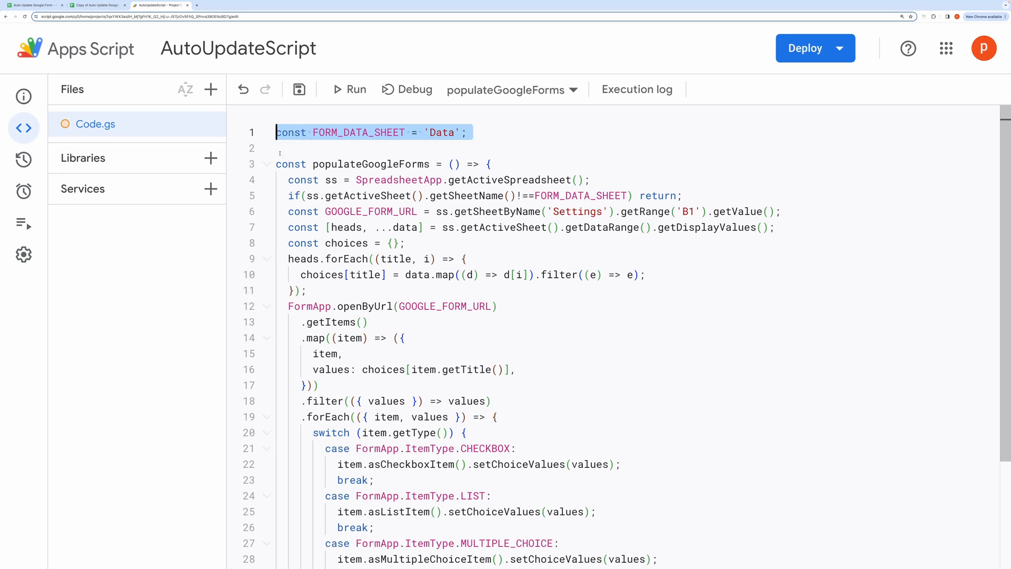
pyautogui.click(283, 210)
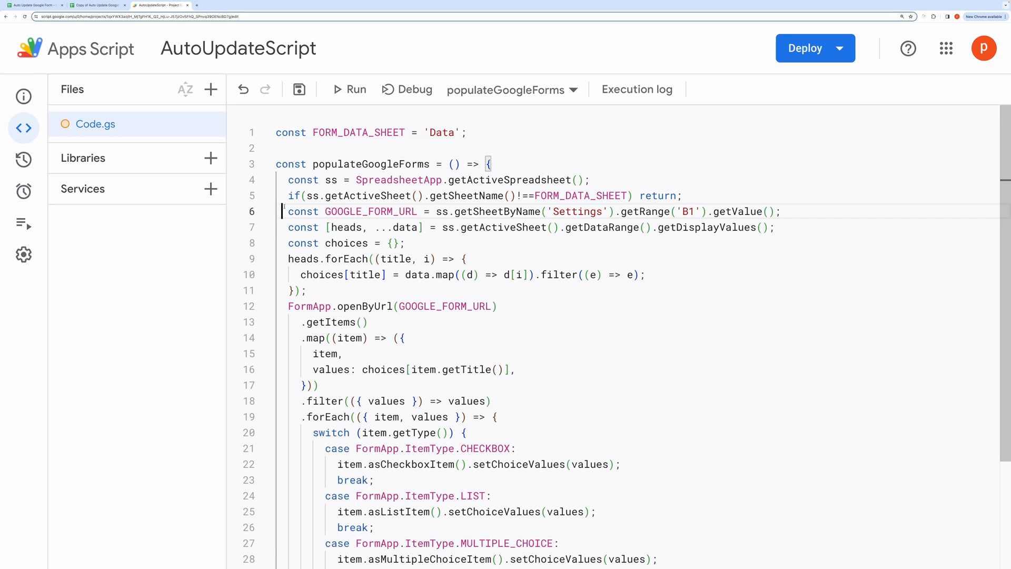
pyautogui.click(581, 212)
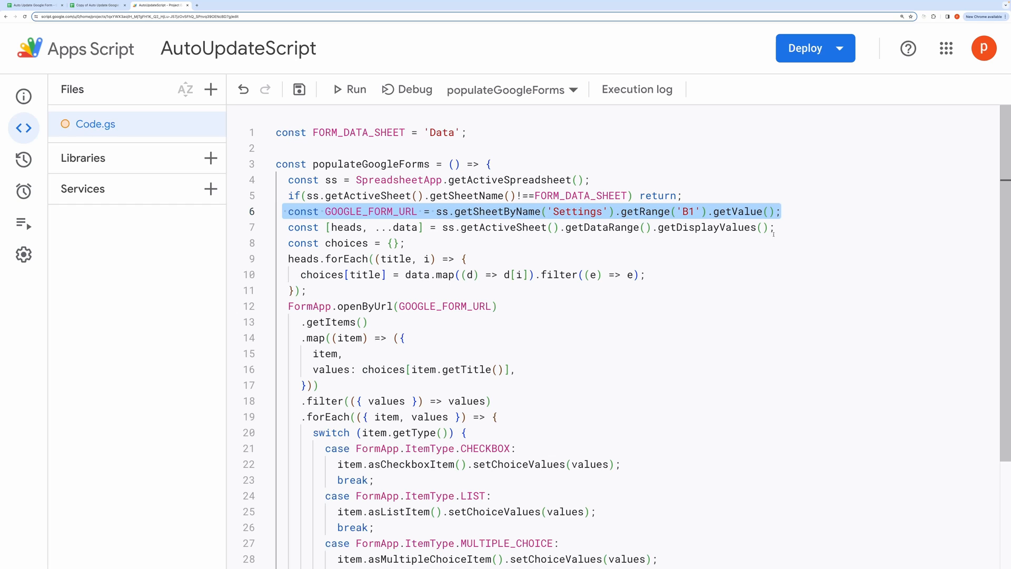
pyautogui.click(401, 243)
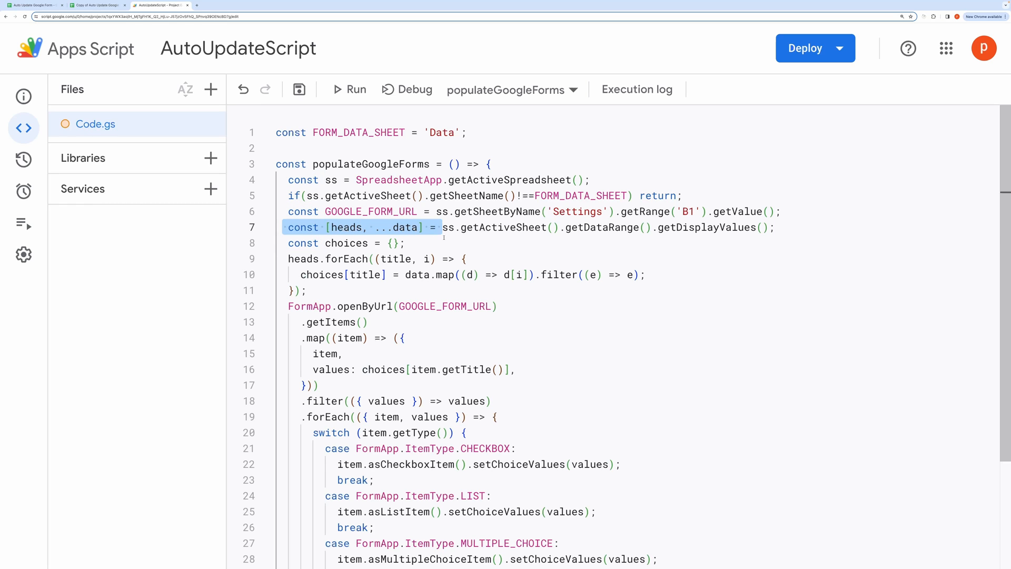
pyautogui.click(308, 228)
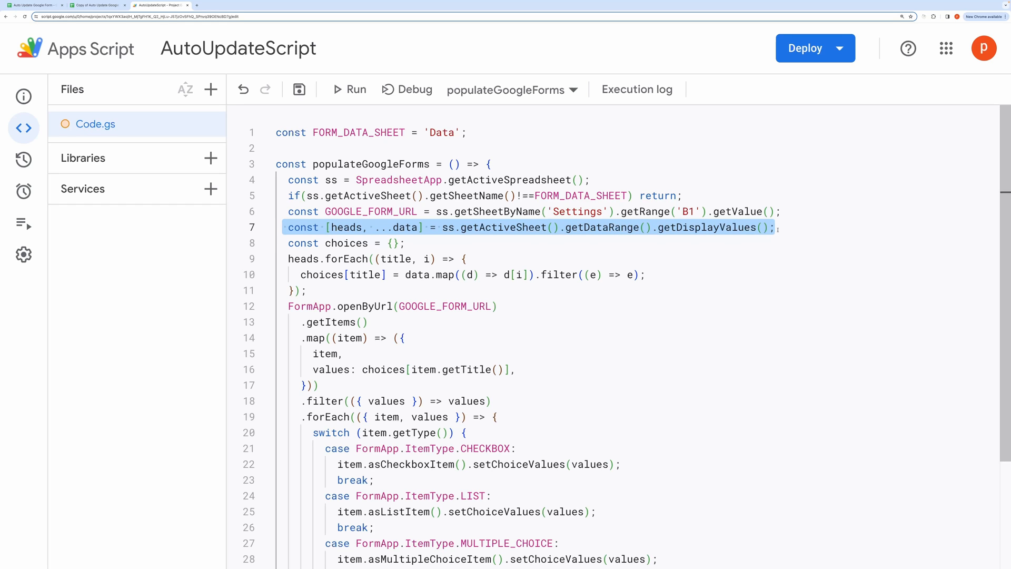
pyautogui.moveTo(778, 354)
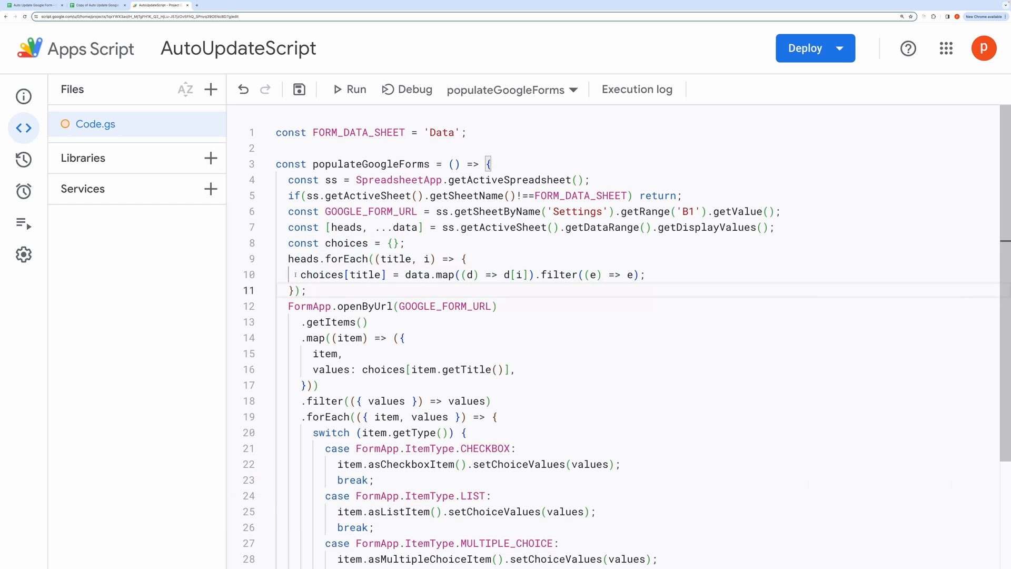
# Separate the choices loop from the FormApp.openByUrl block and review the item-type switch cases.
pyautogui.tripleClick(466, 274)
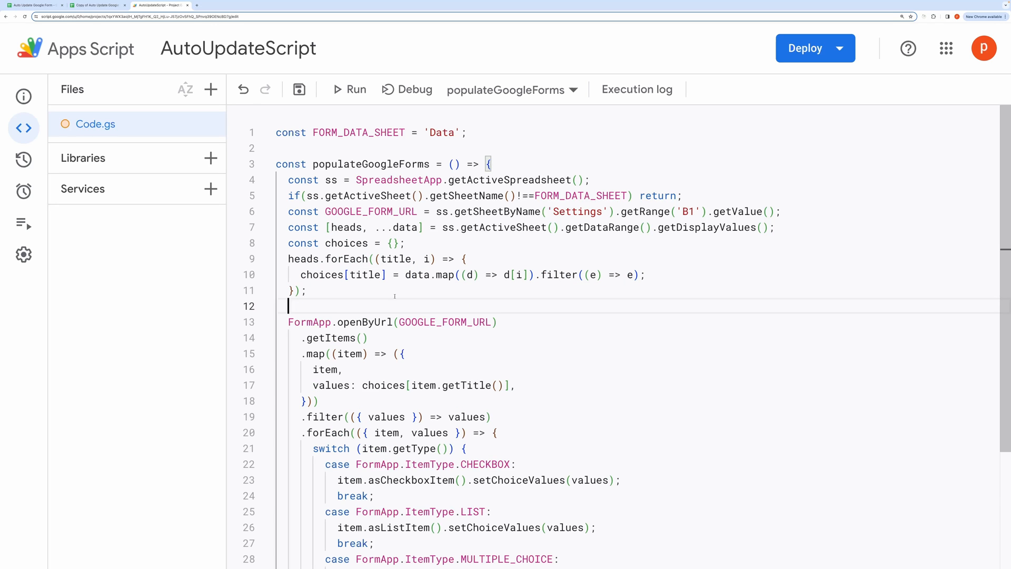
pyautogui.scroll(-3)
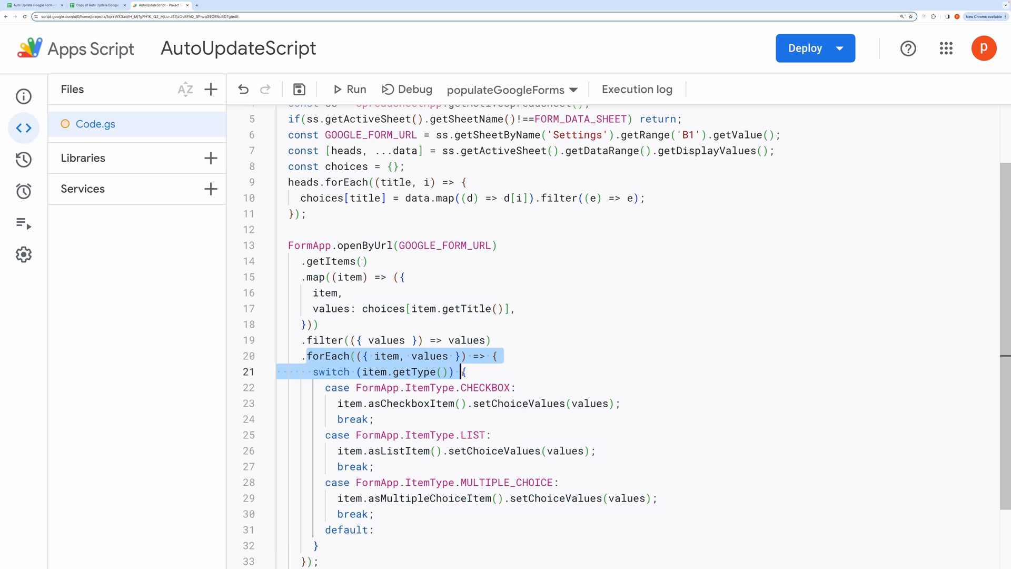
pyautogui.scroll(-3)
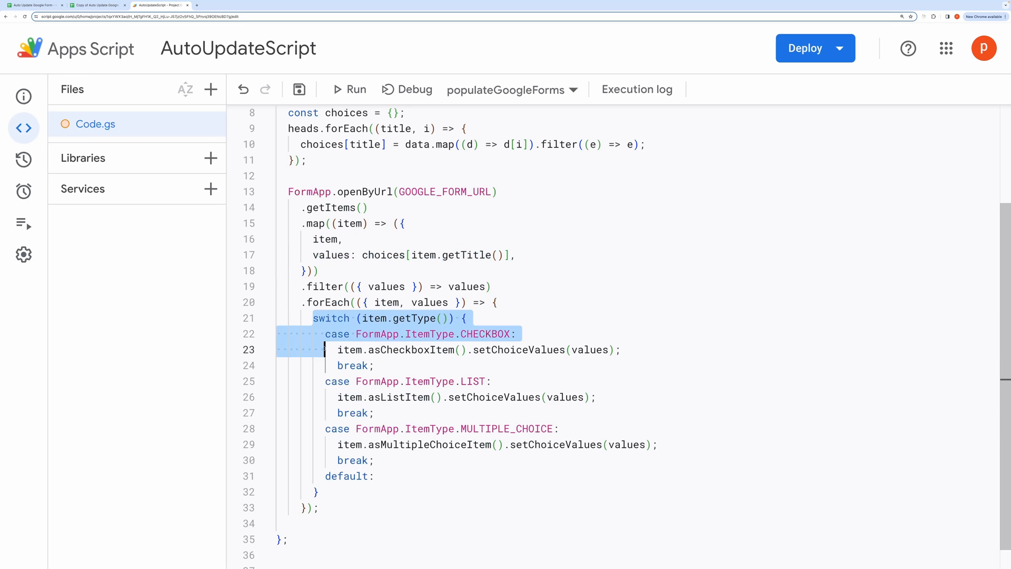
pyautogui.click(358, 512)
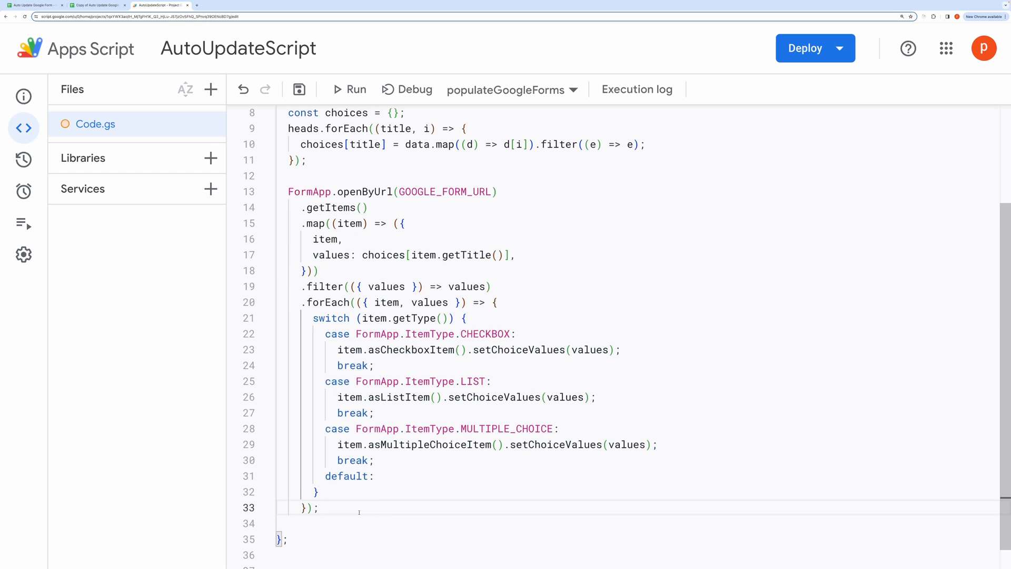
pyautogui.scroll(-3)
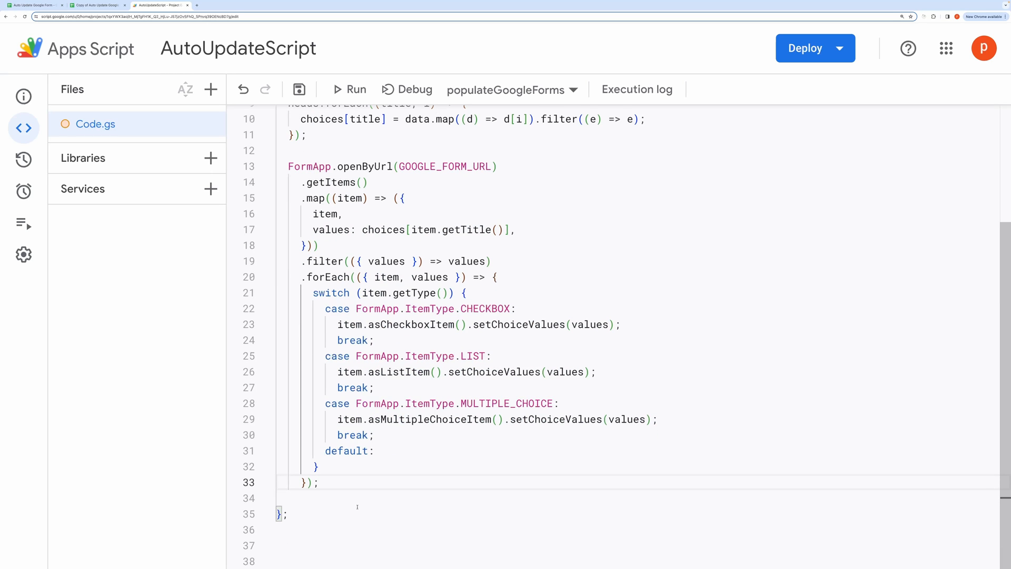
pyautogui.scroll(3)
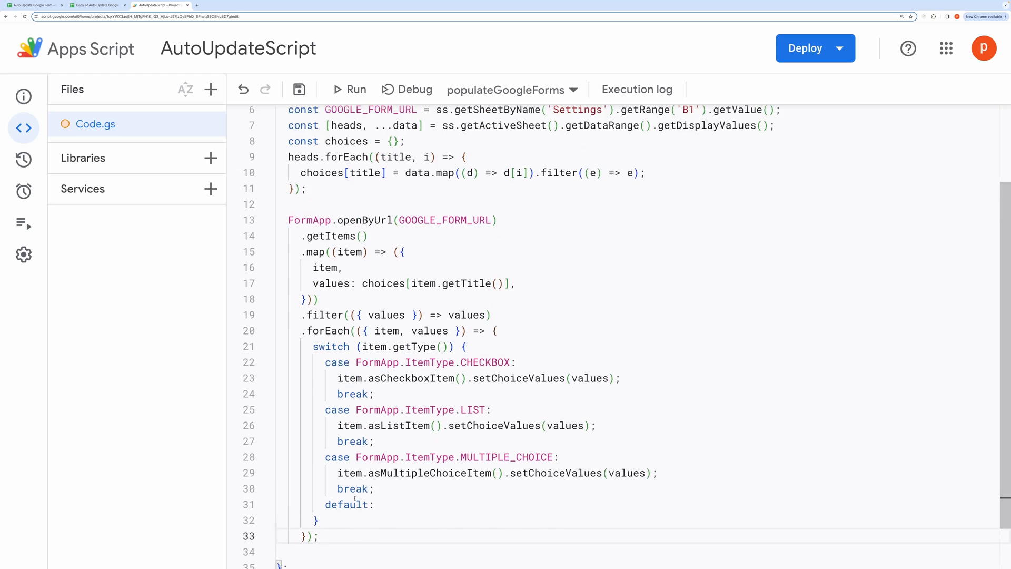
pyautogui.scroll(3)
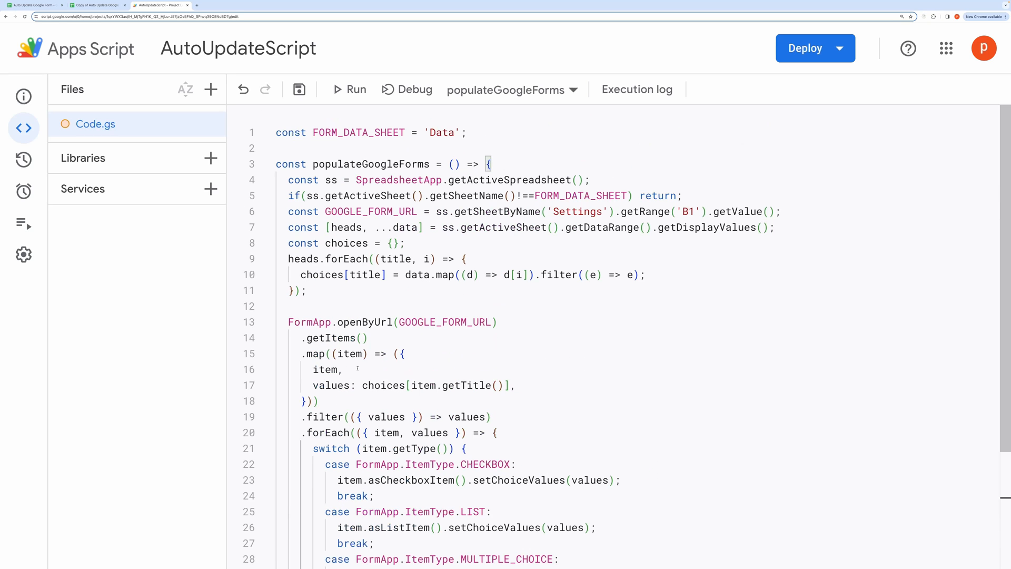